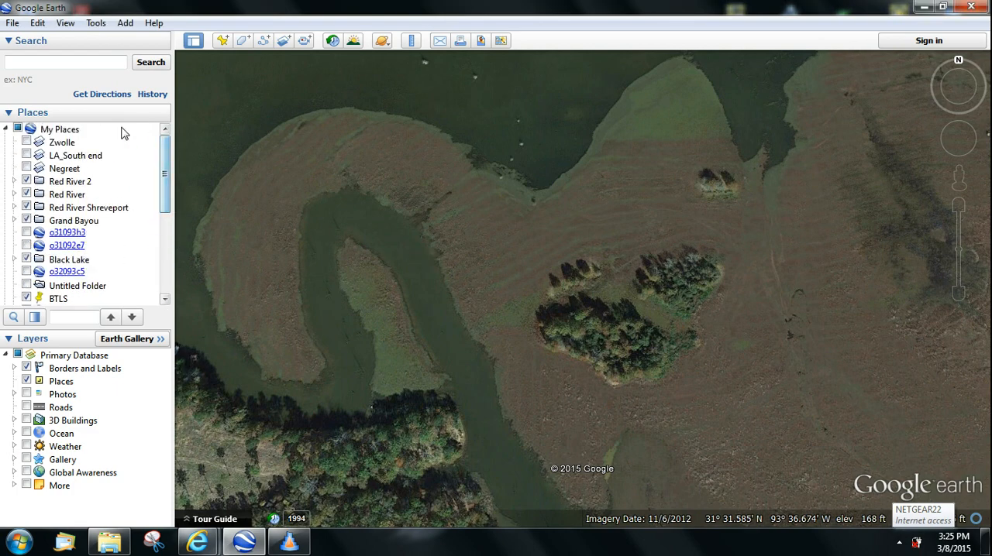
Add a new folder named 'Lake X' beneath My Places in Google Earth
left_click(60, 128)
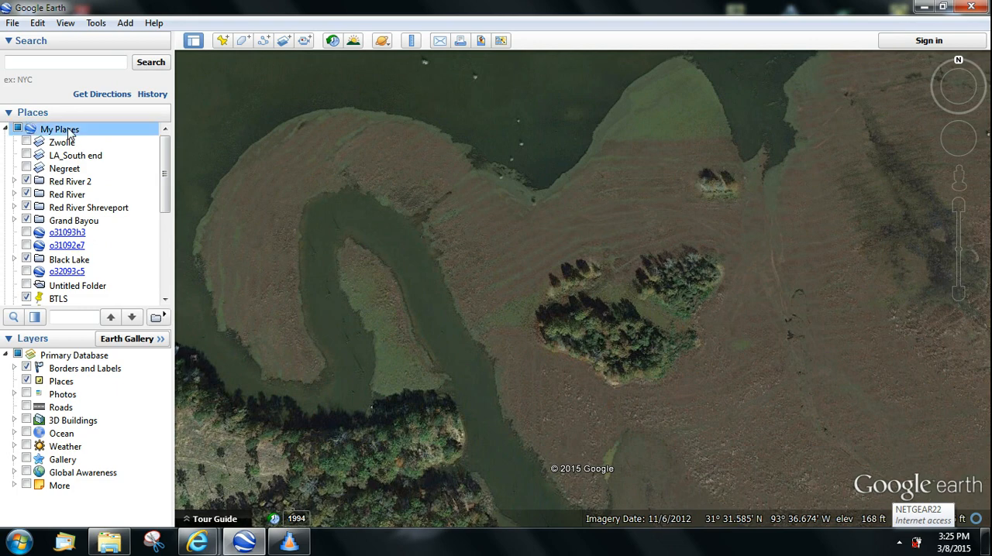
right_click(60, 129)
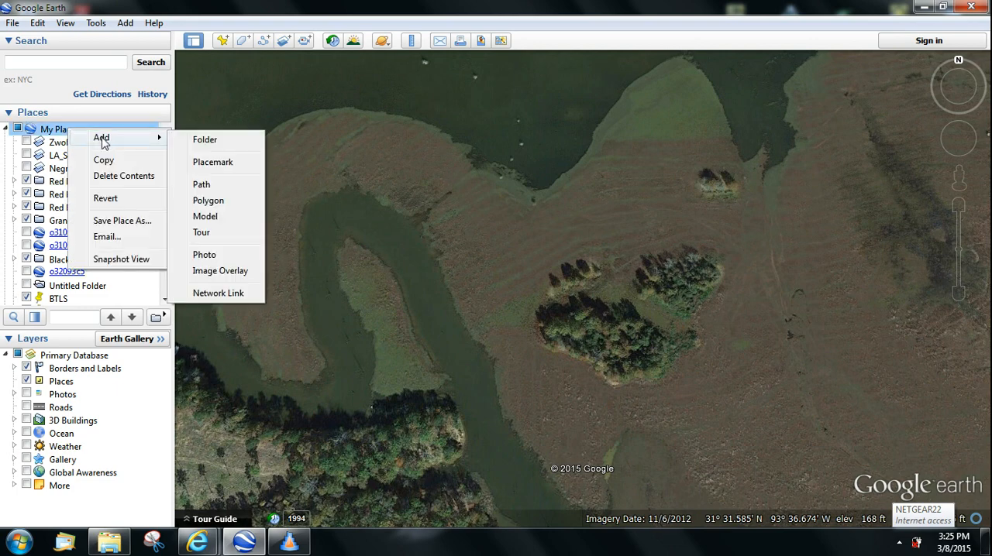
left_click(205, 140)
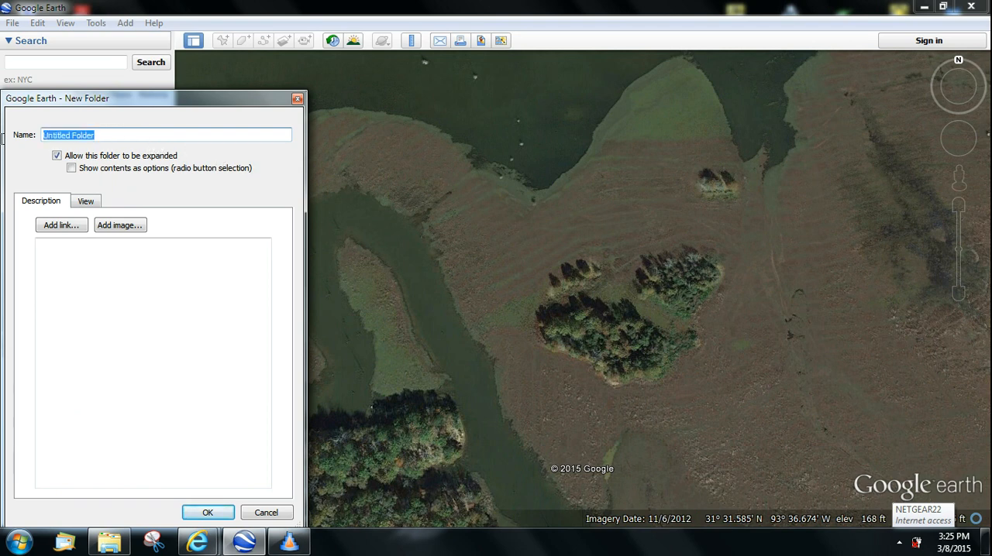
type("Lak")
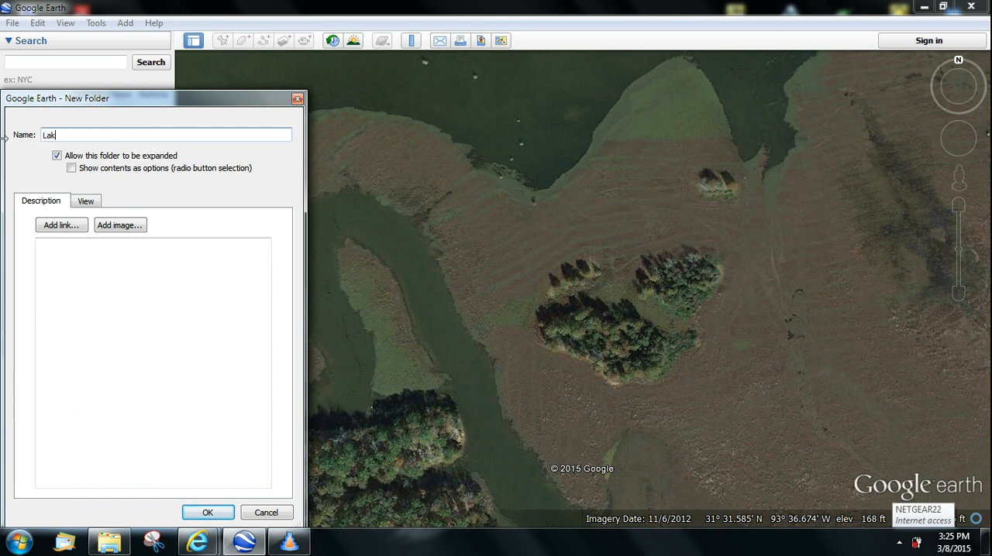
type("e X")
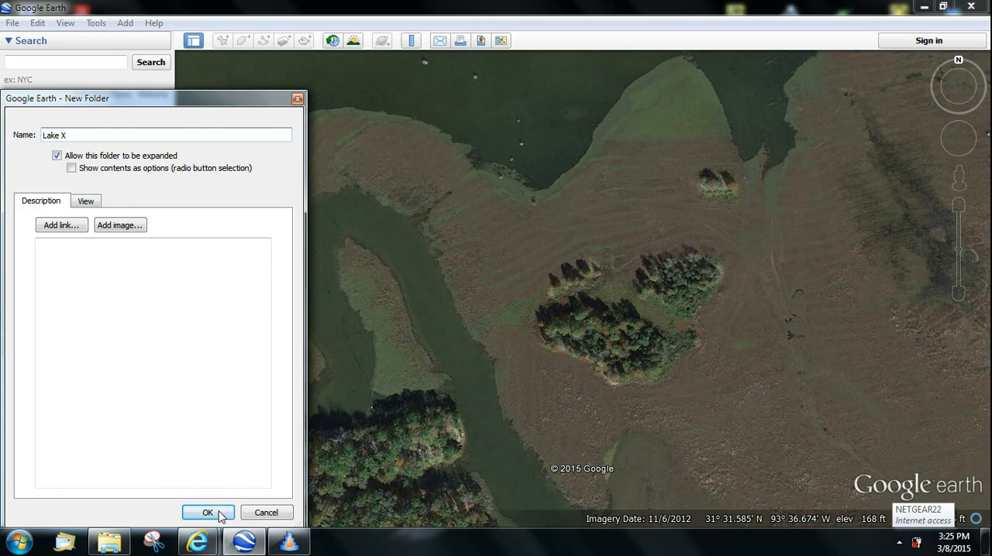
left_click(207, 513)
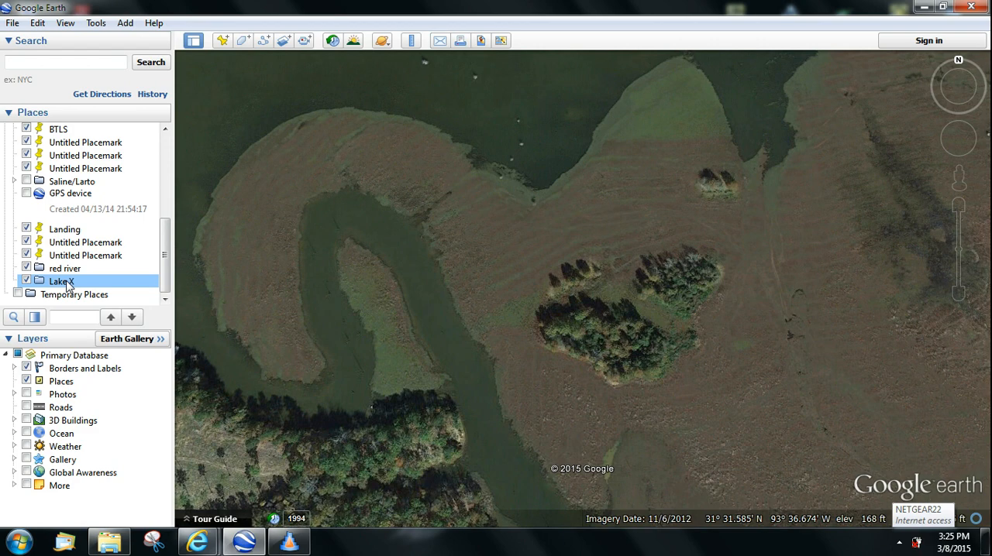
Drop a placemark named 'Island' onto the wooded island
left_click(222, 40)
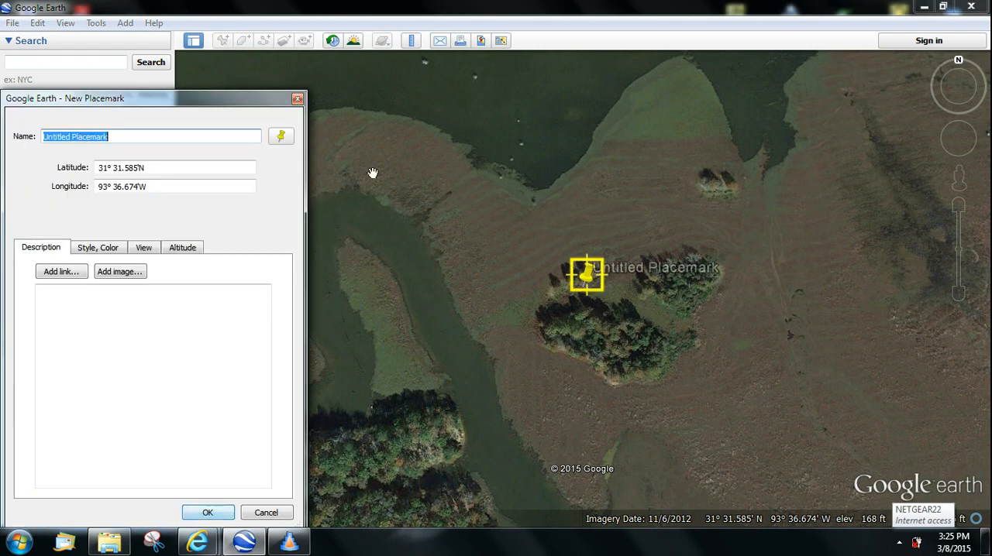
left_click_drag(587, 275, 612, 308)
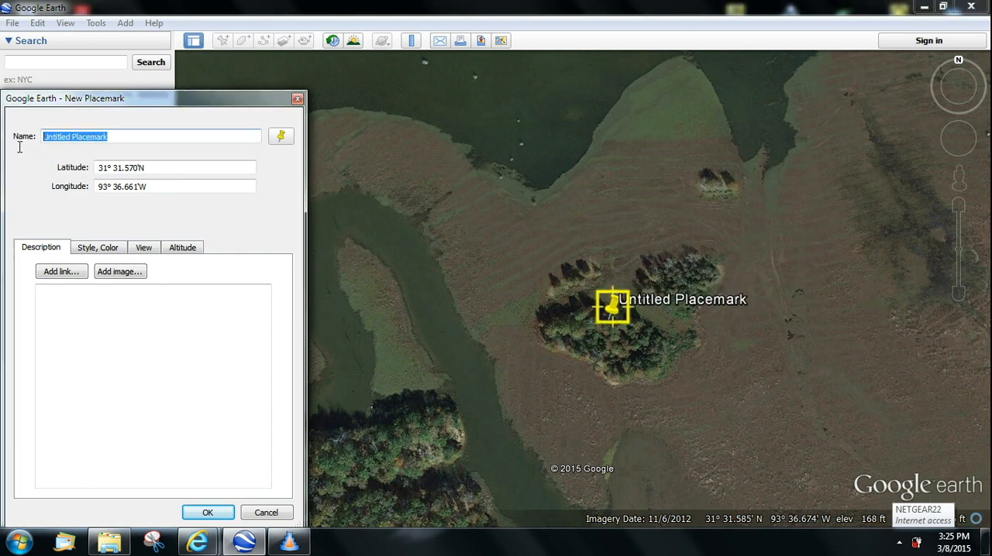
mouse_move(22, 152)
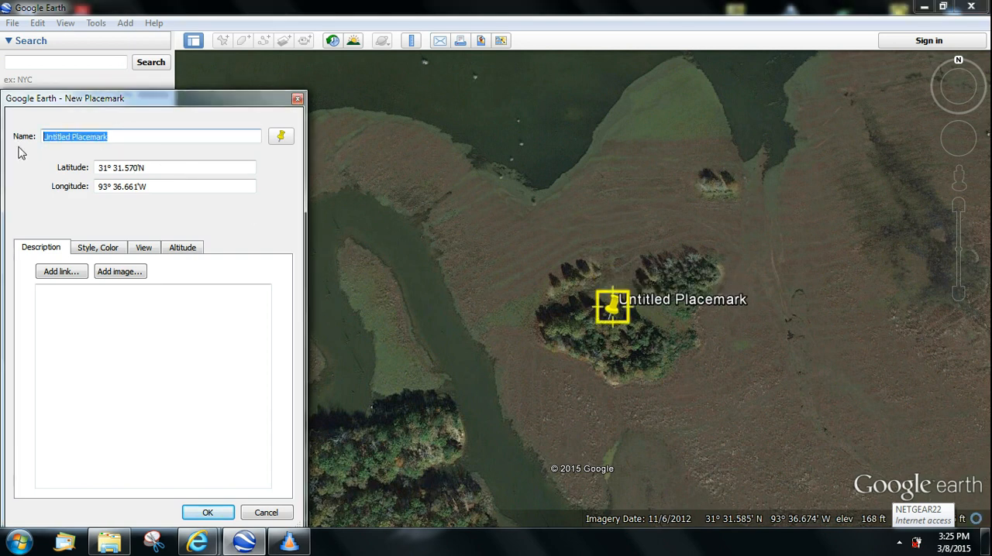
type("Island")
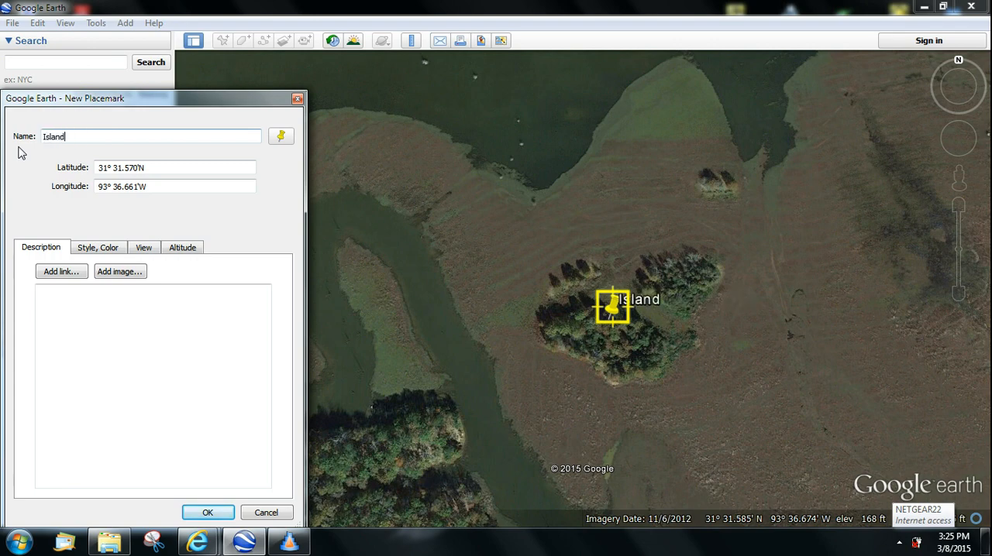
mouse_move(207, 513)
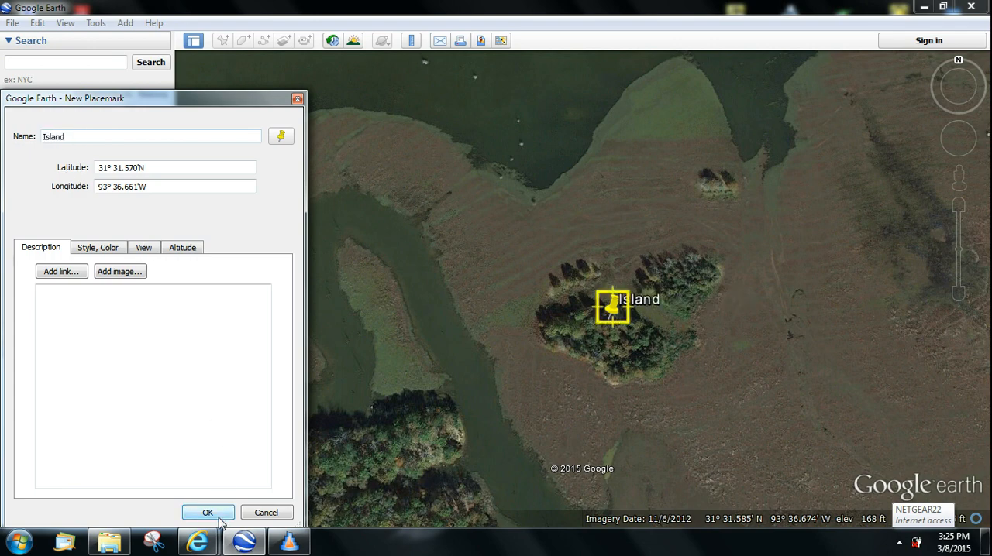
left_click(207, 512)
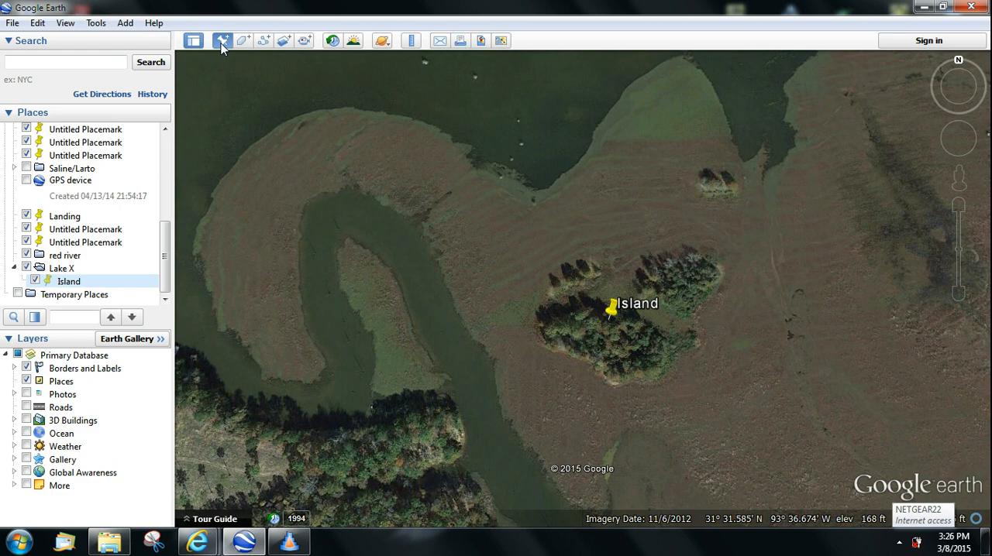
Mark the creek channel bend with a placemark named 'Creek Channel Point'
left_click(222, 40)
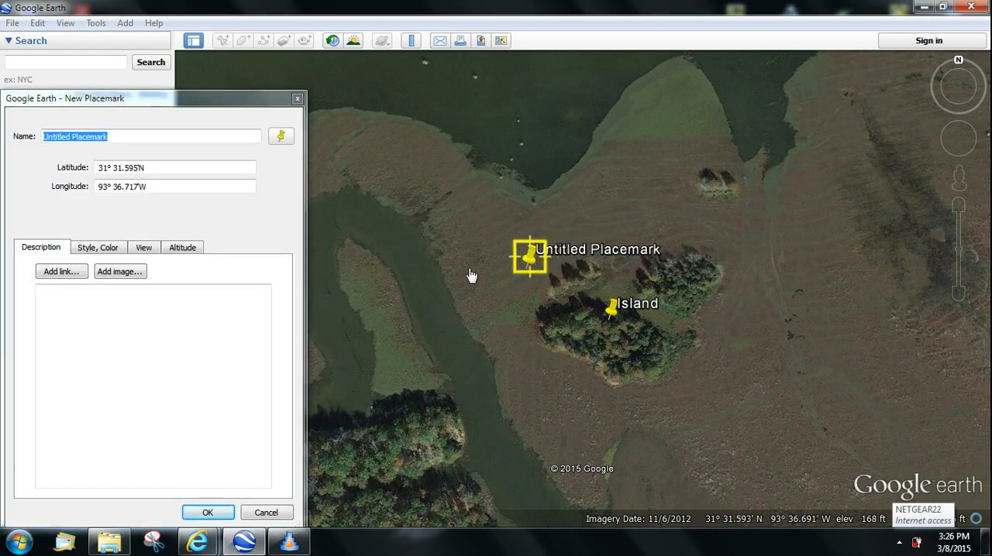
left_click_drag(529, 256, 349, 238)
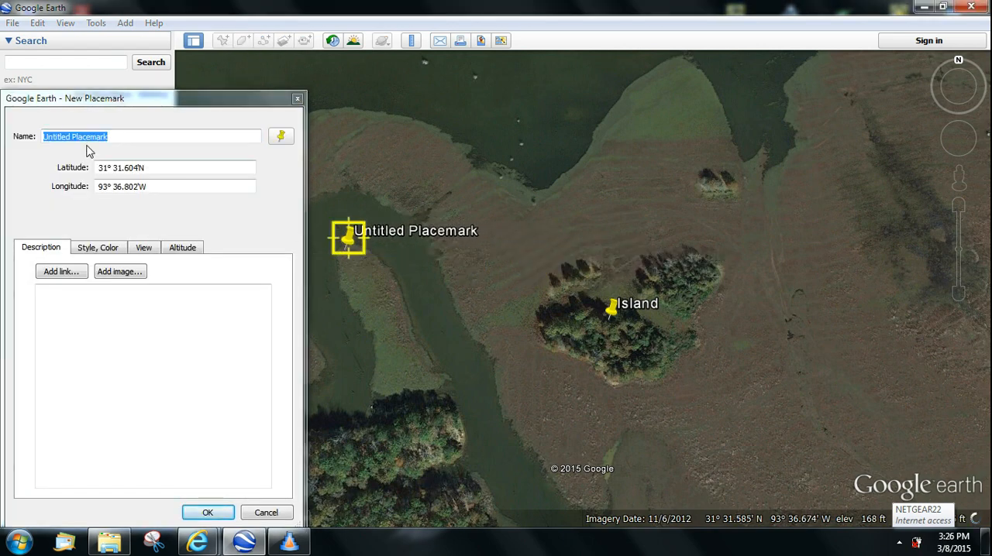
type("C")
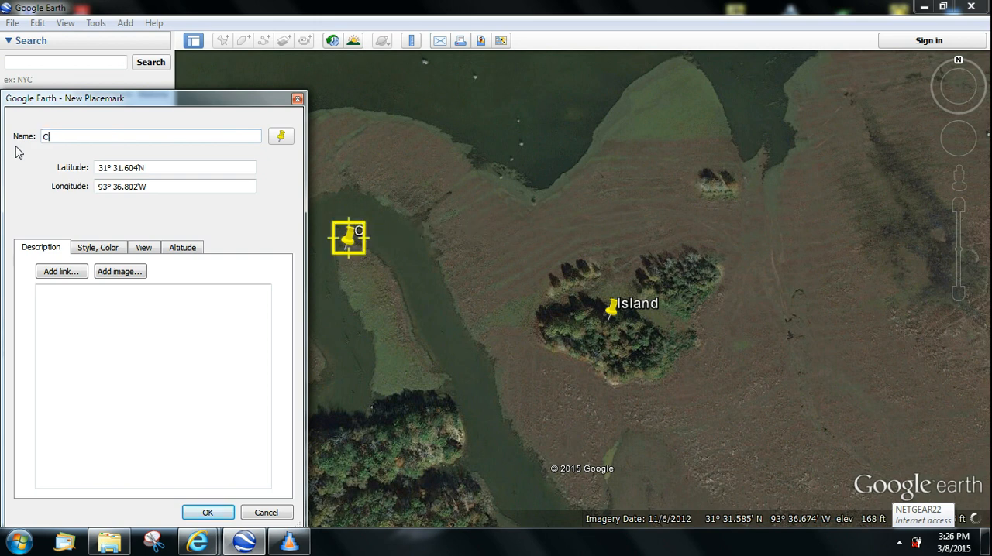
type("reek Chann")
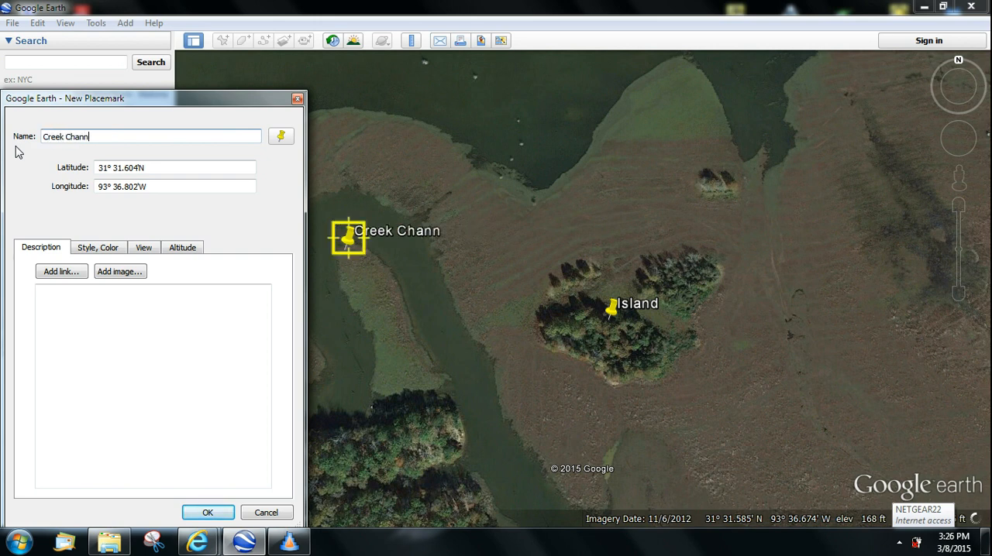
type("el POi")
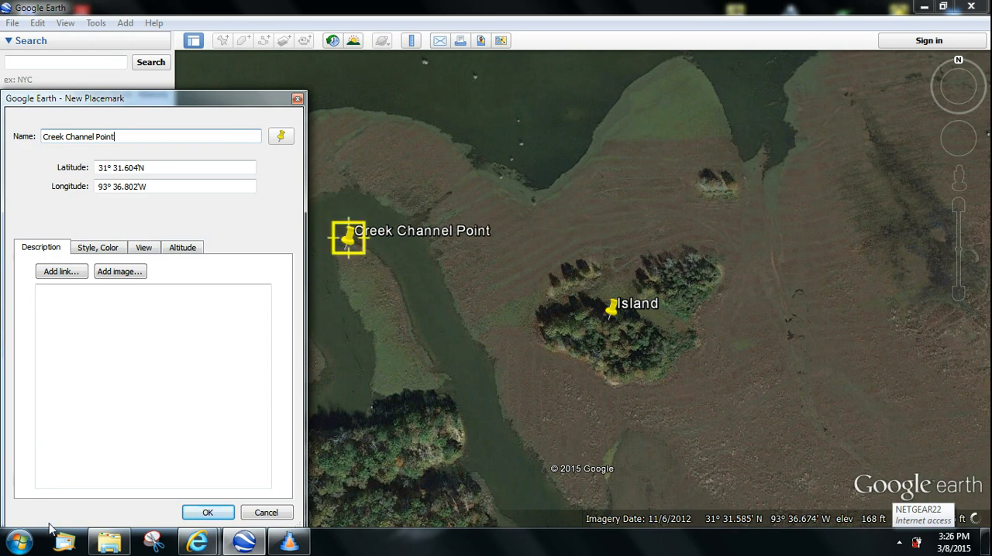
left_click(207, 513)
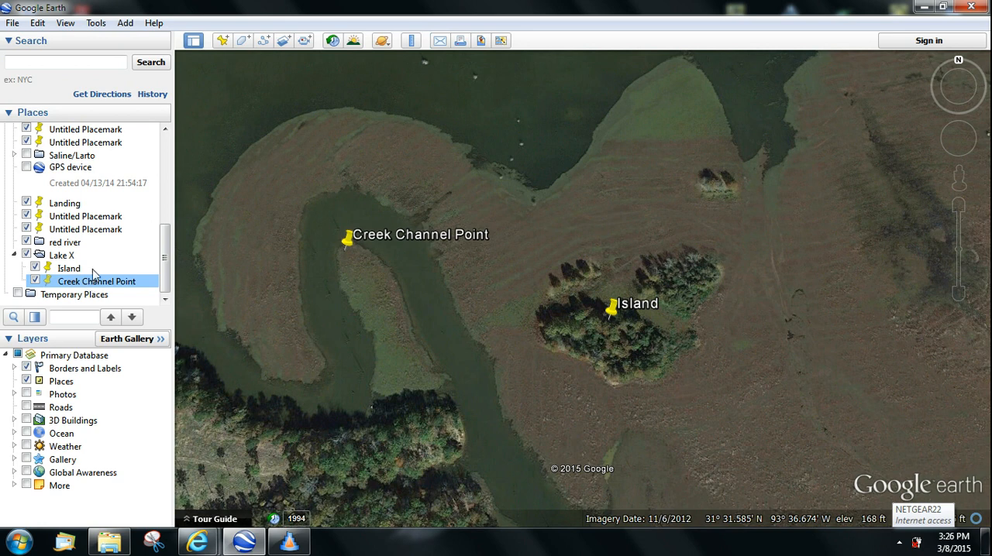
mouse_move(122, 247)
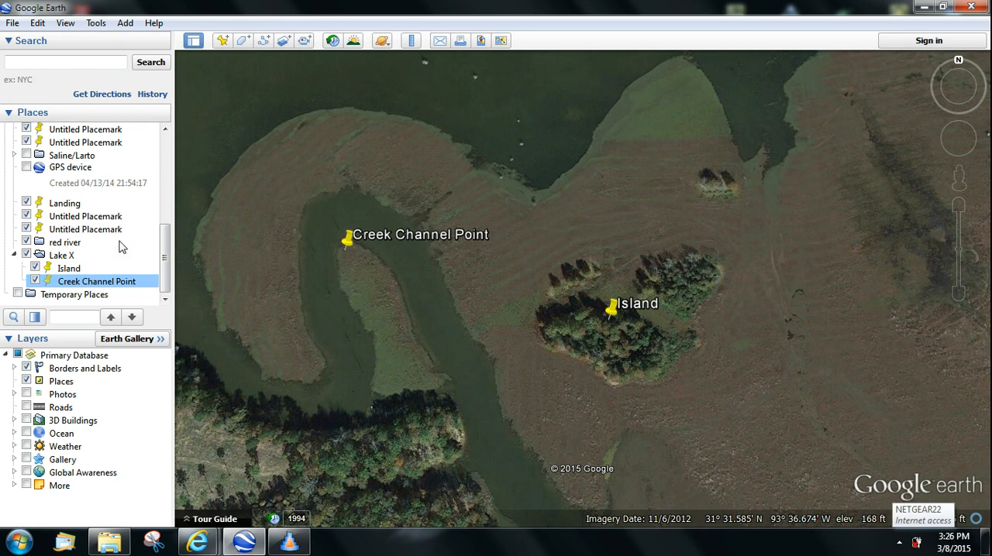
mouse_move(59, 263)
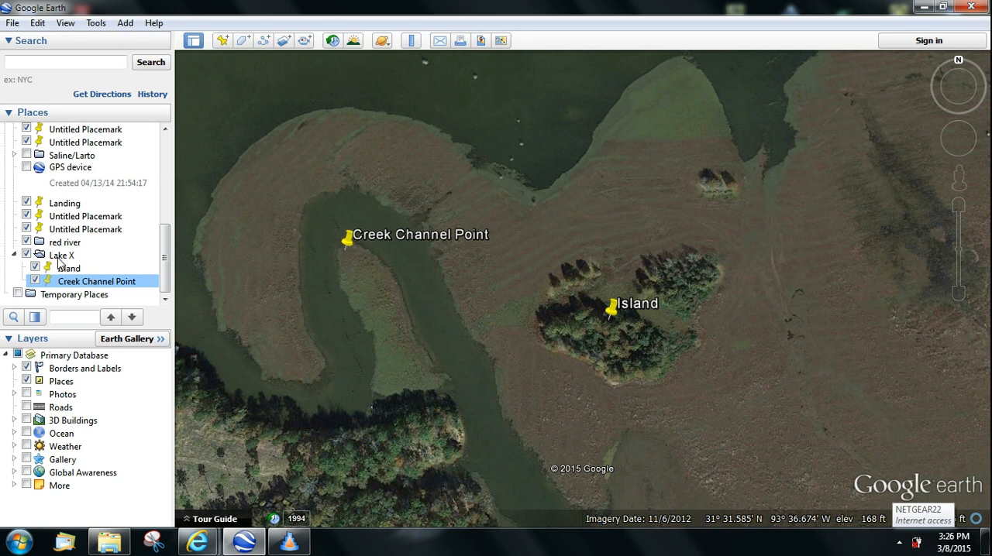
Save the Lake X folder as KML, overwriting the existing Lake X.kml
right_click(60, 255)
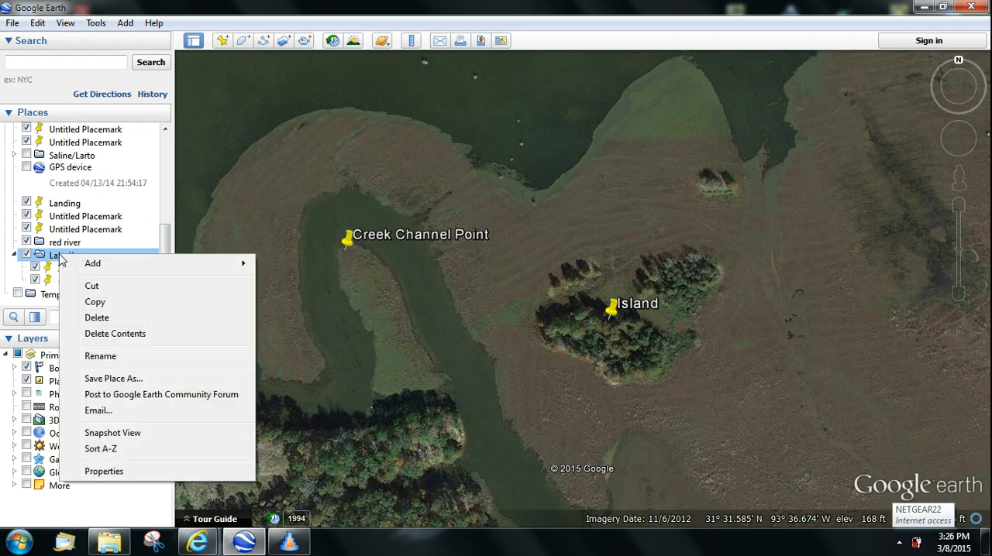
mouse_move(99, 385)
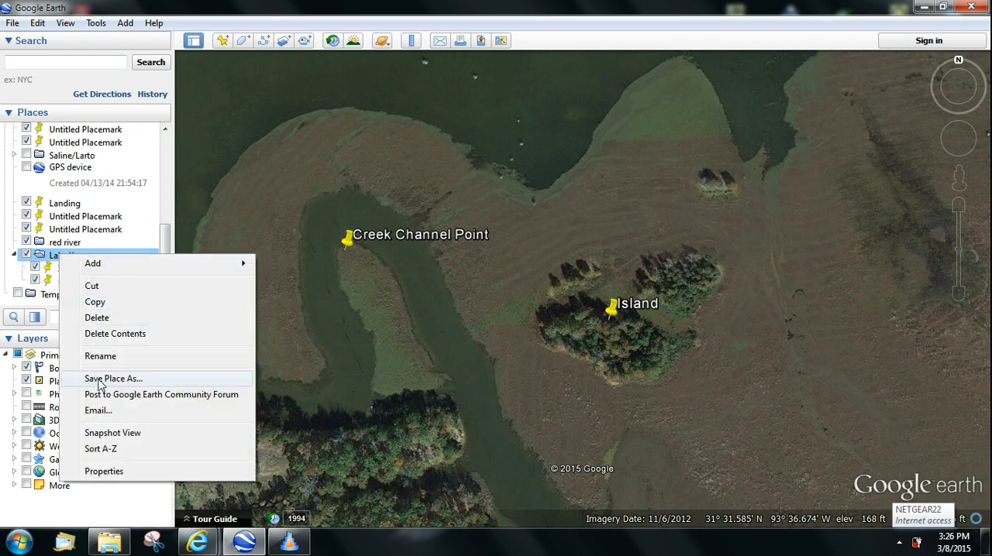
left_click(114, 379)
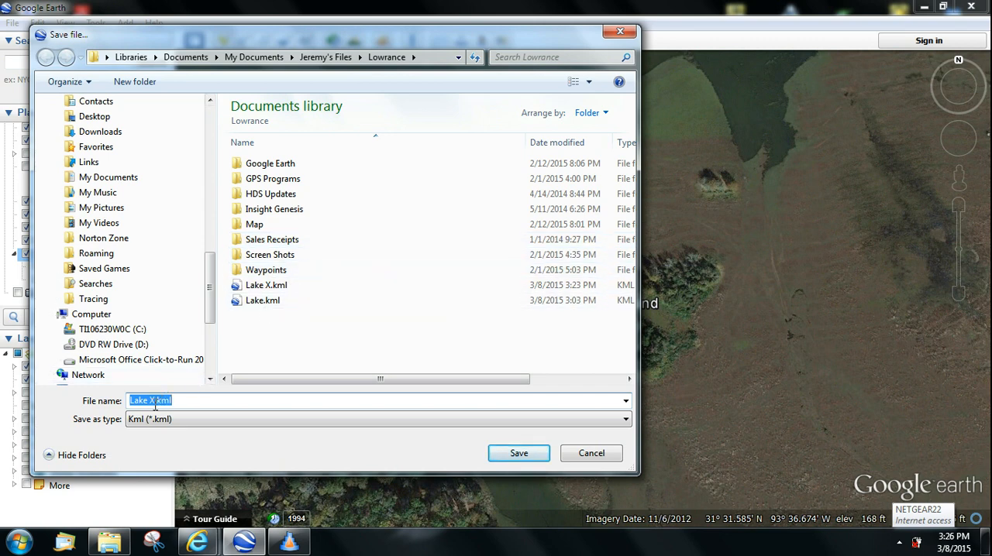
mouse_move(157, 434)
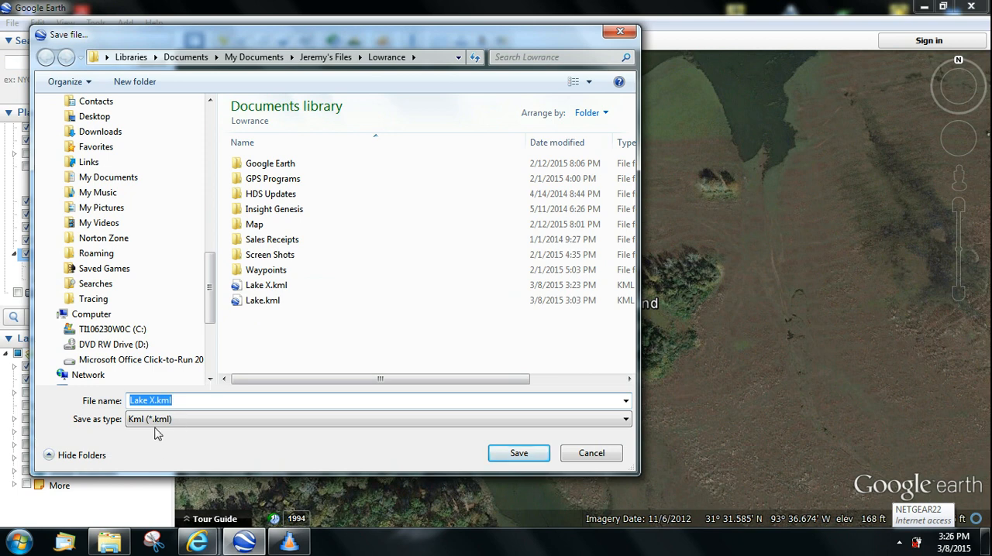
left_click(624, 420)
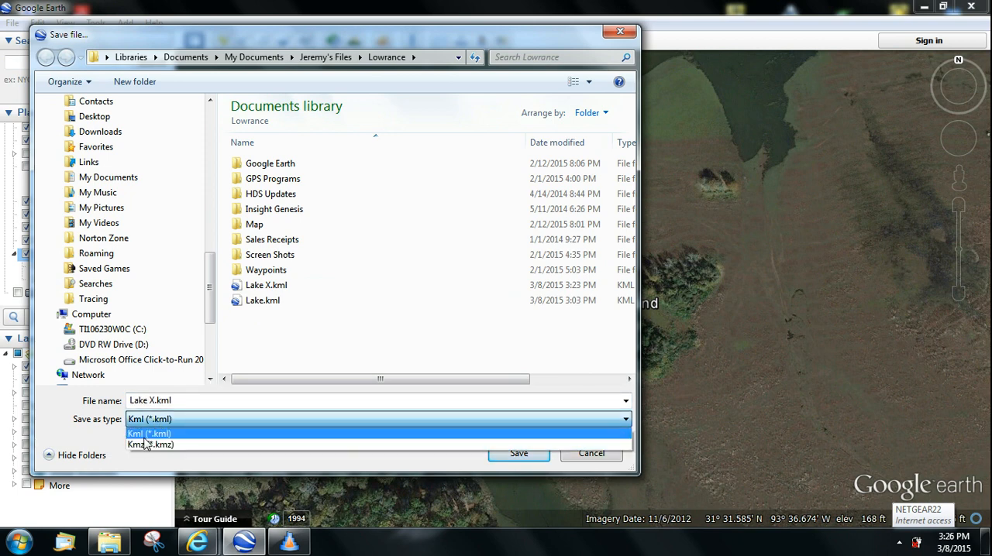
left_click(149, 419)
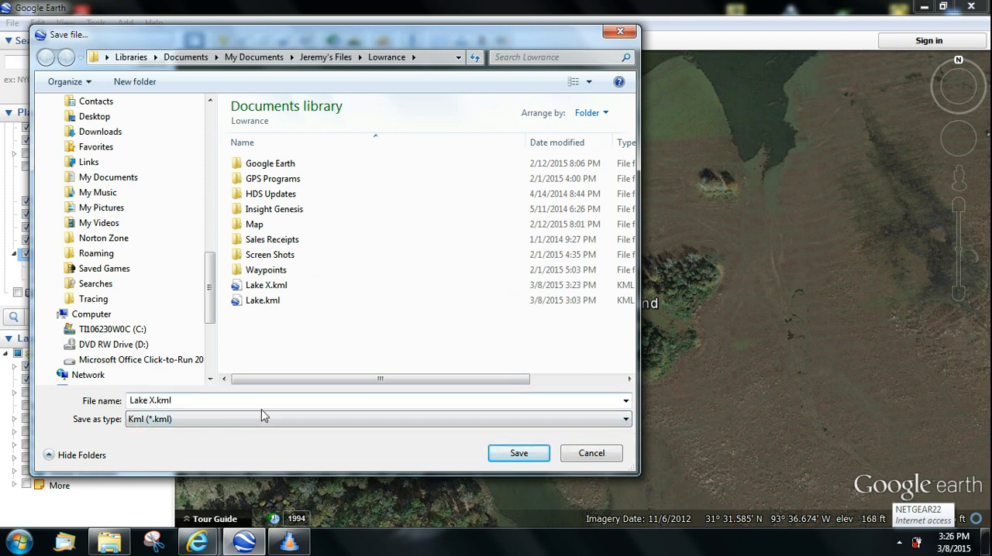
left_click(518, 454)
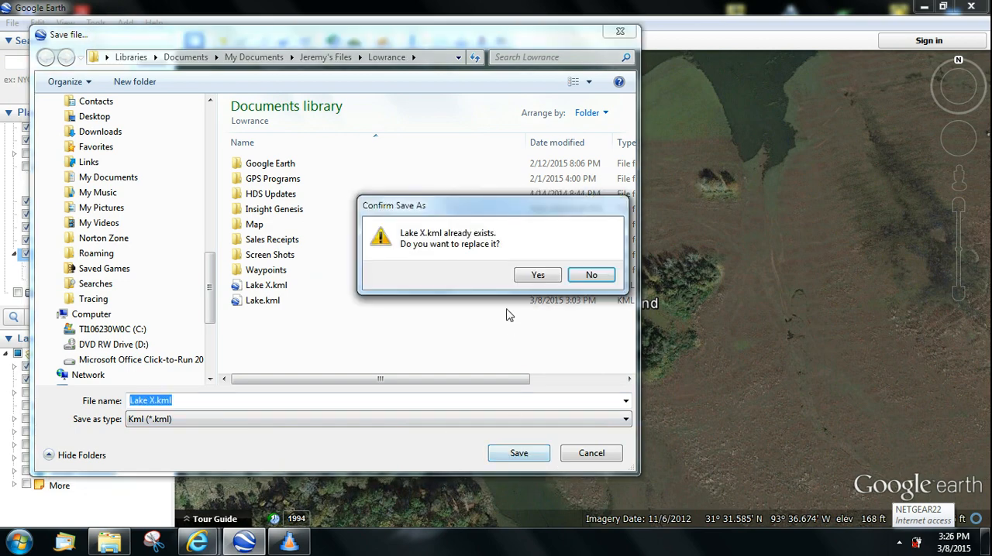
left_click(537, 275)
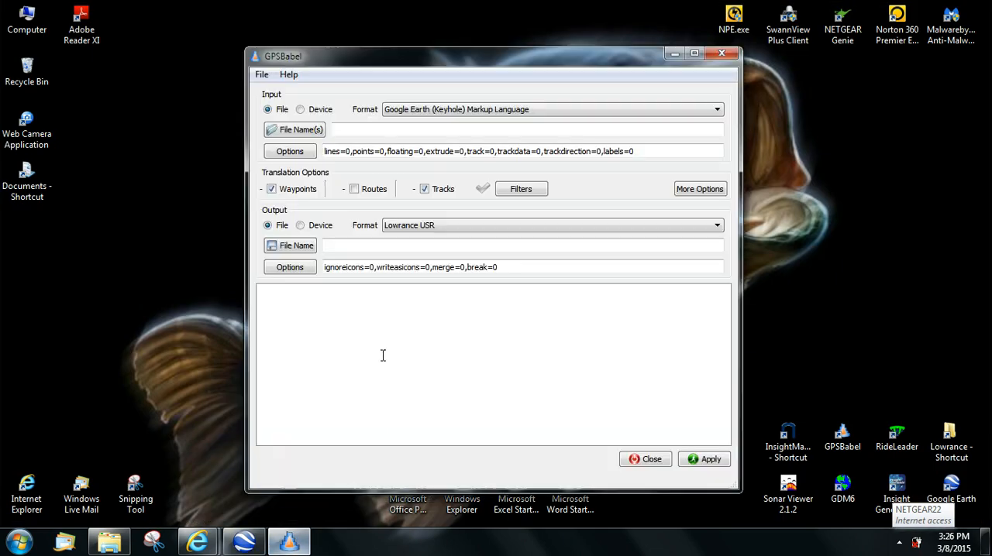
mouse_move(359, 165)
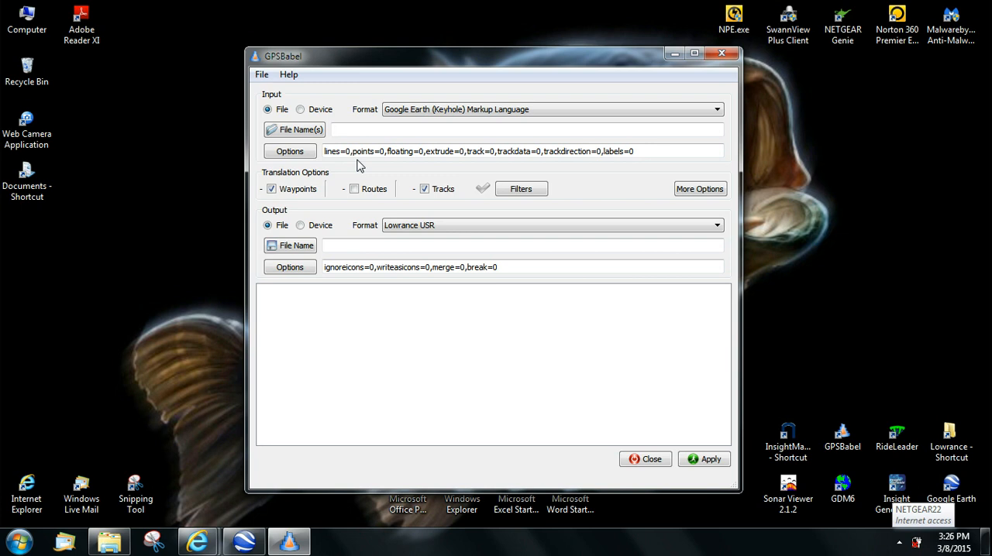
mouse_move(328, 112)
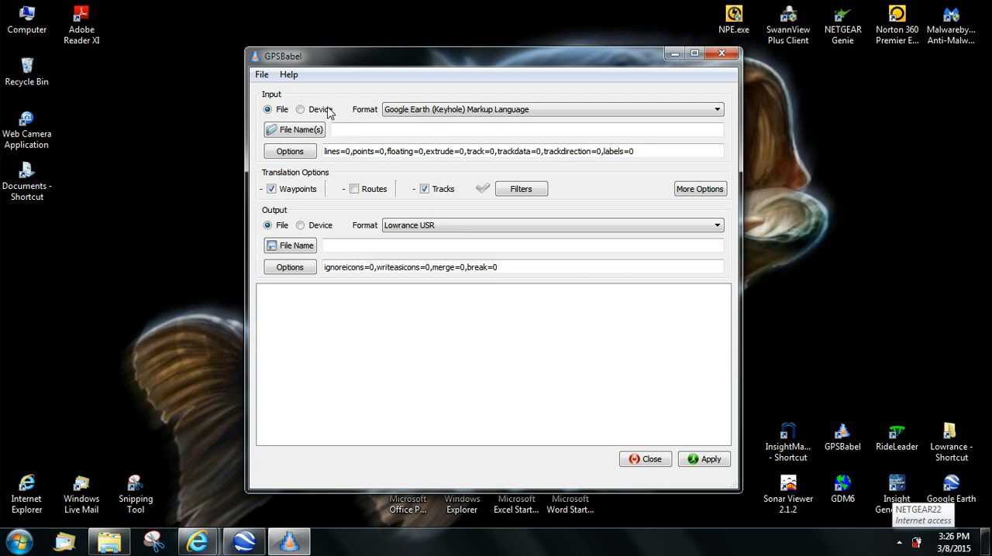
Open GPSBabel's Help menu
left_click(288, 75)
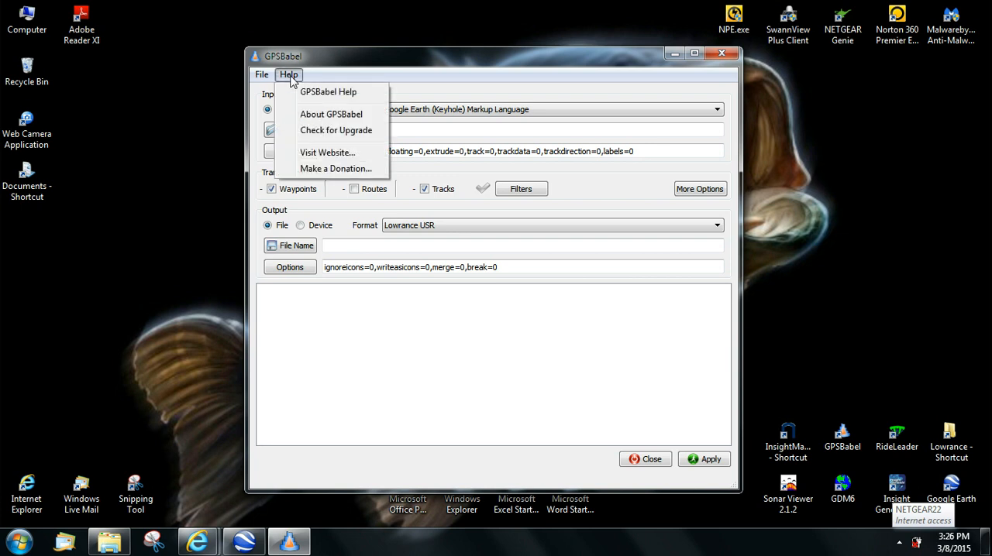
mouse_move(327, 152)
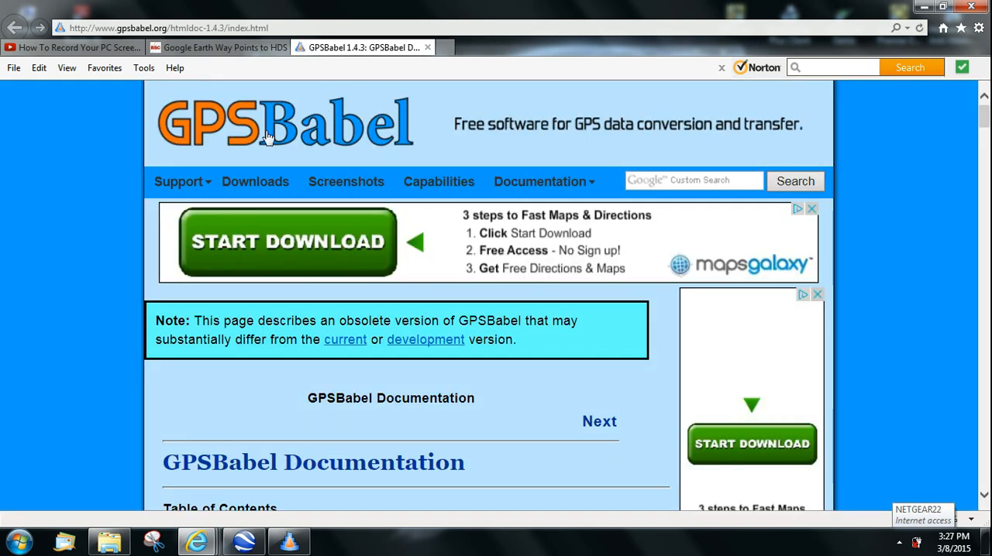
mouse_move(147, 42)
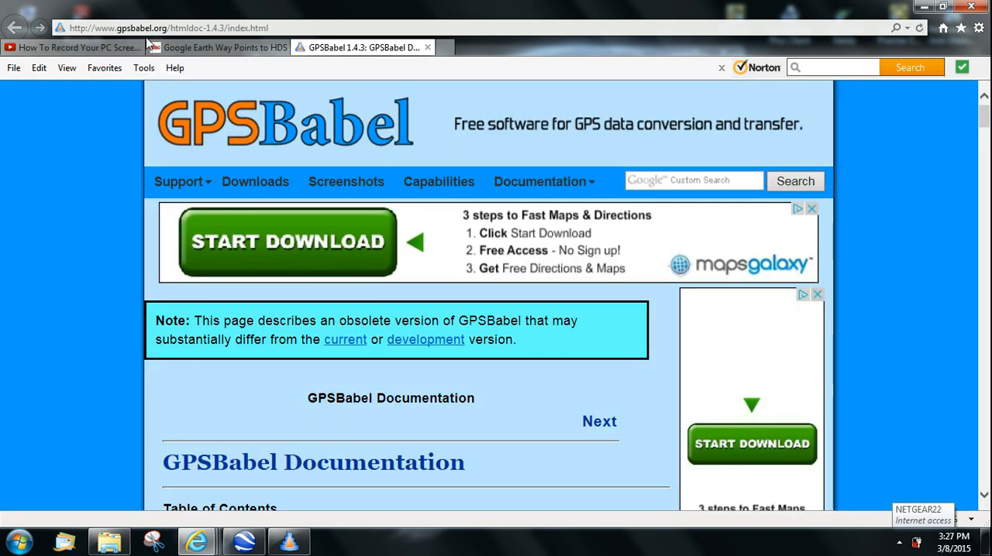
mouse_move(348, 140)
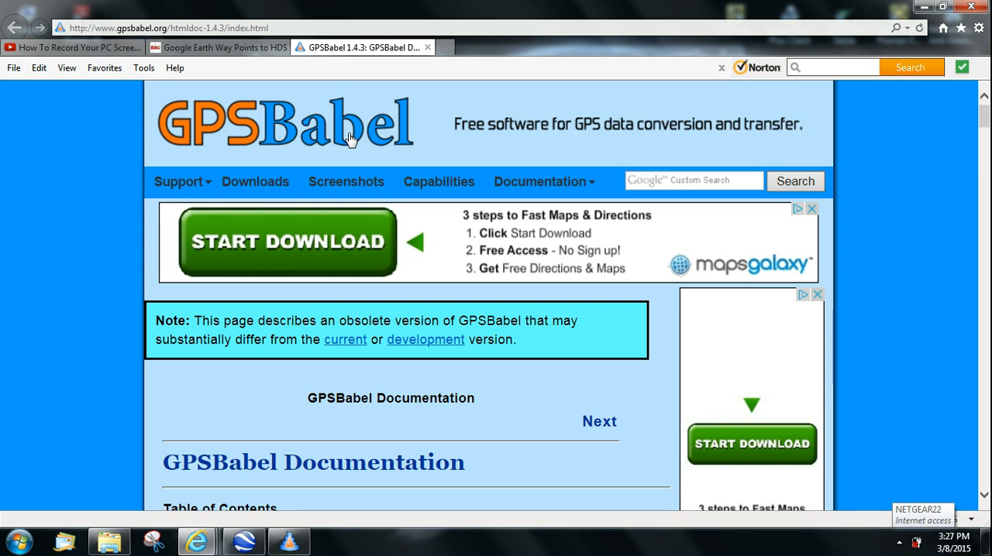
Scroll through the GPSBabel 1.4.3 documentation page in Internet Explorer
scroll("down", 3)
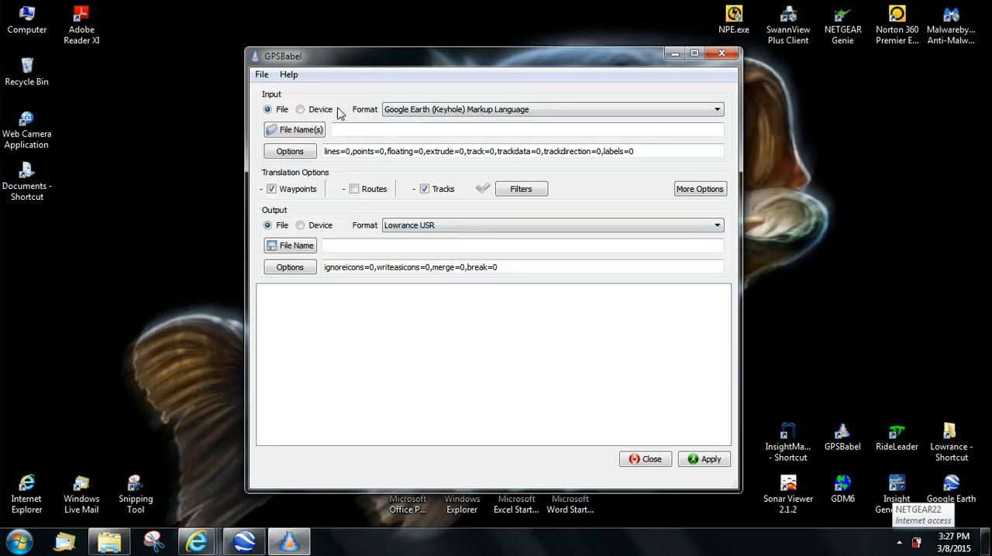
mouse_move(397, 126)
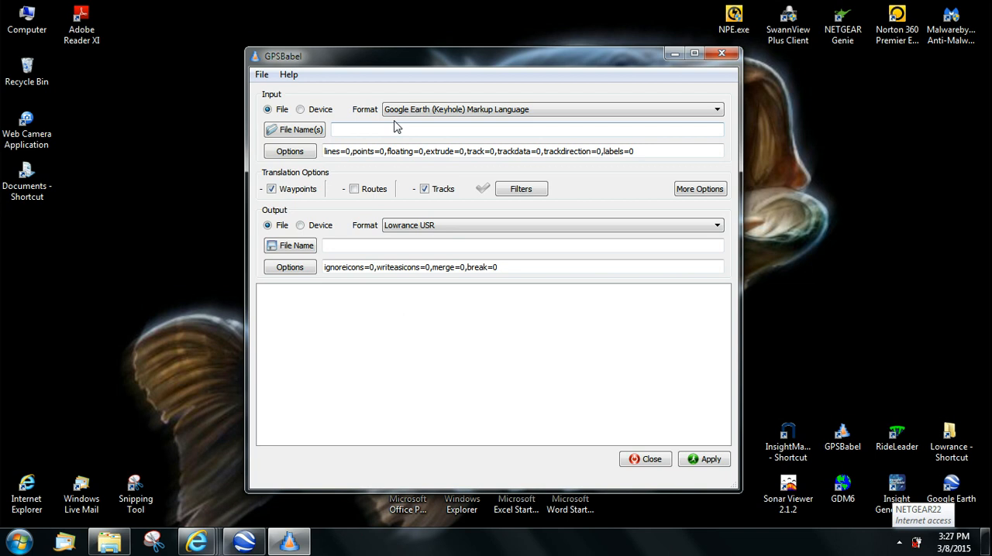
mouse_move(268, 109)
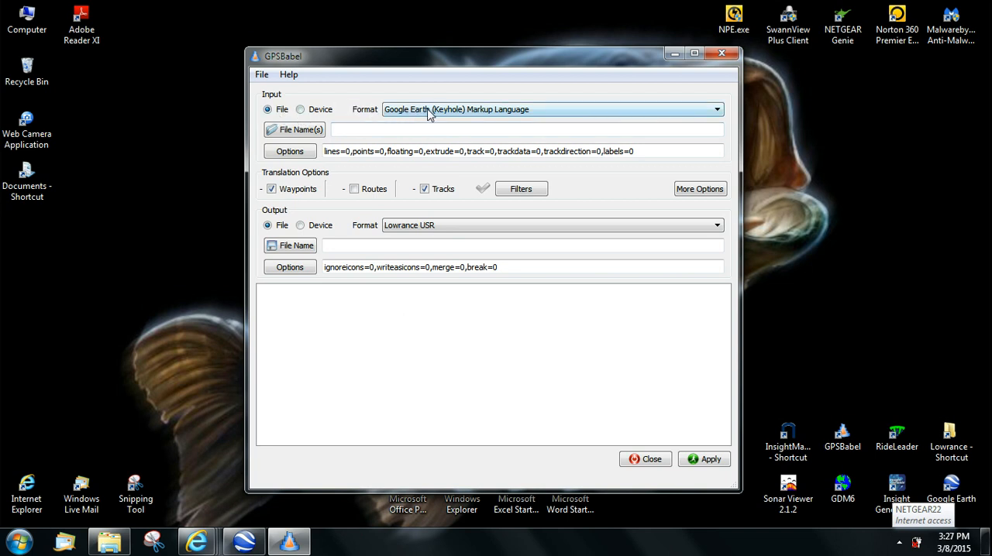
Set input format to Google Earth (Keyhole) Markup Language and output to Lowrance USR
left_click(714, 110)
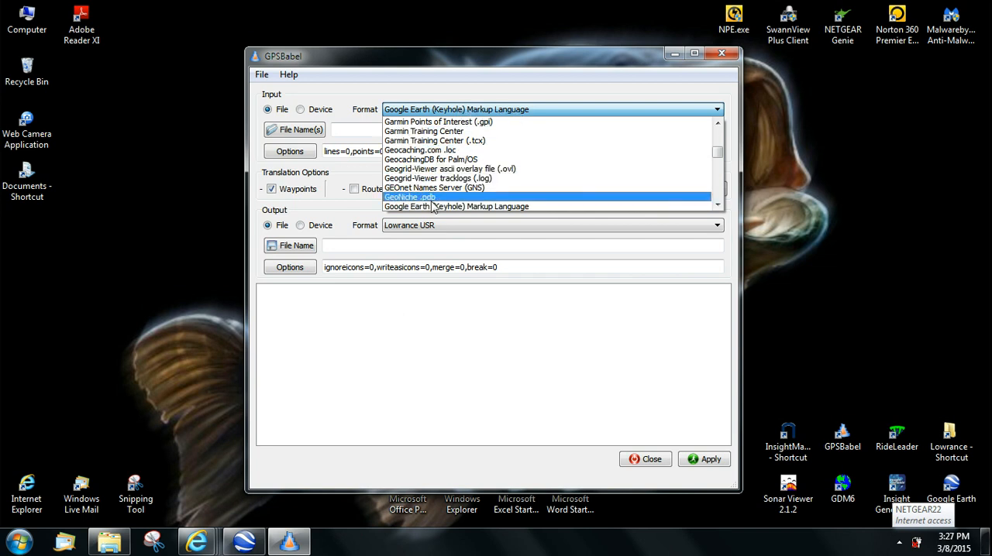
mouse_move(438, 206)
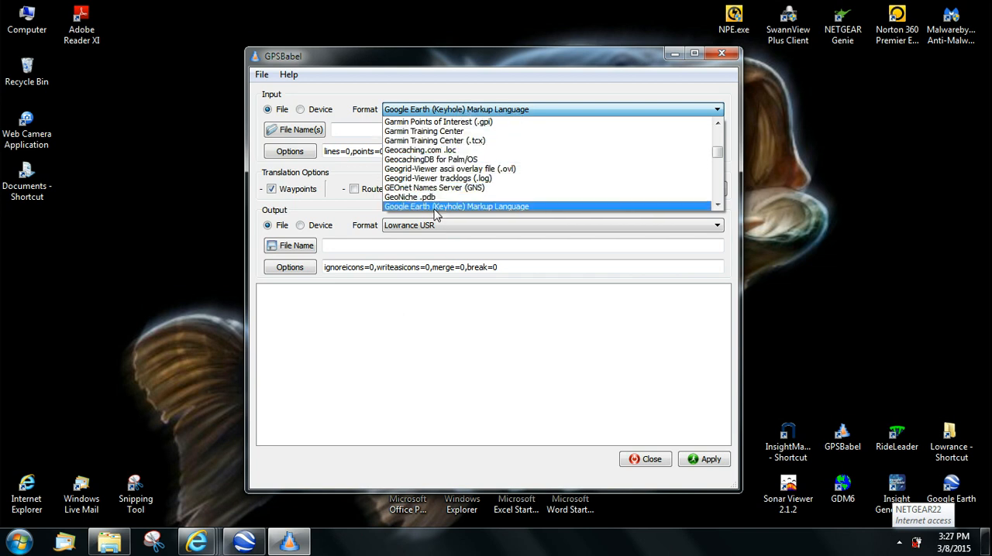
left_click(455, 206)
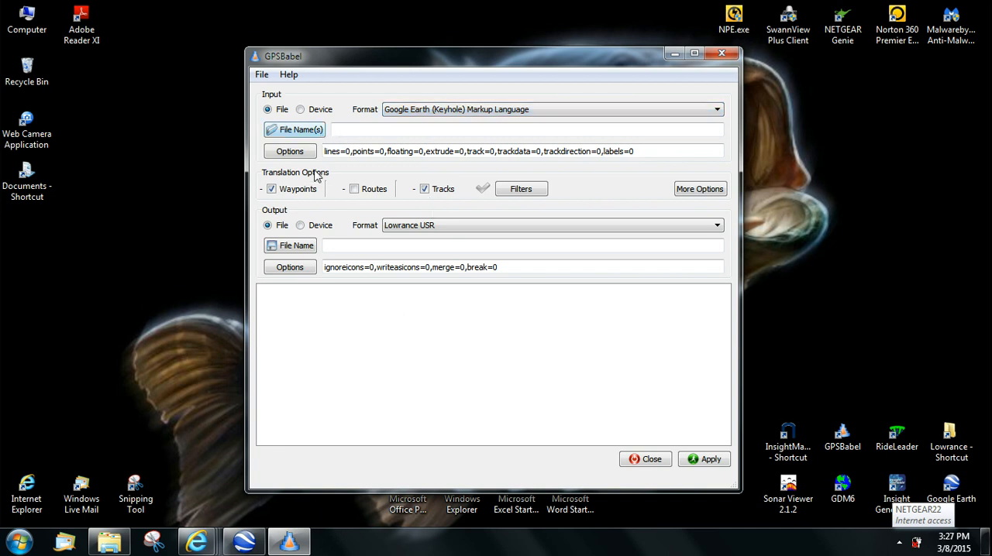
mouse_move(298, 198)
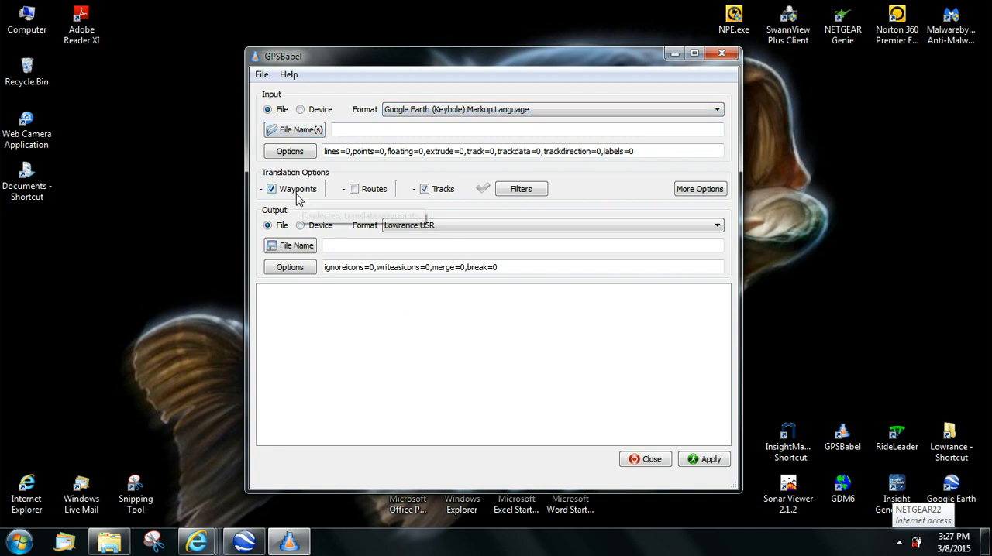
mouse_move(365, 191)
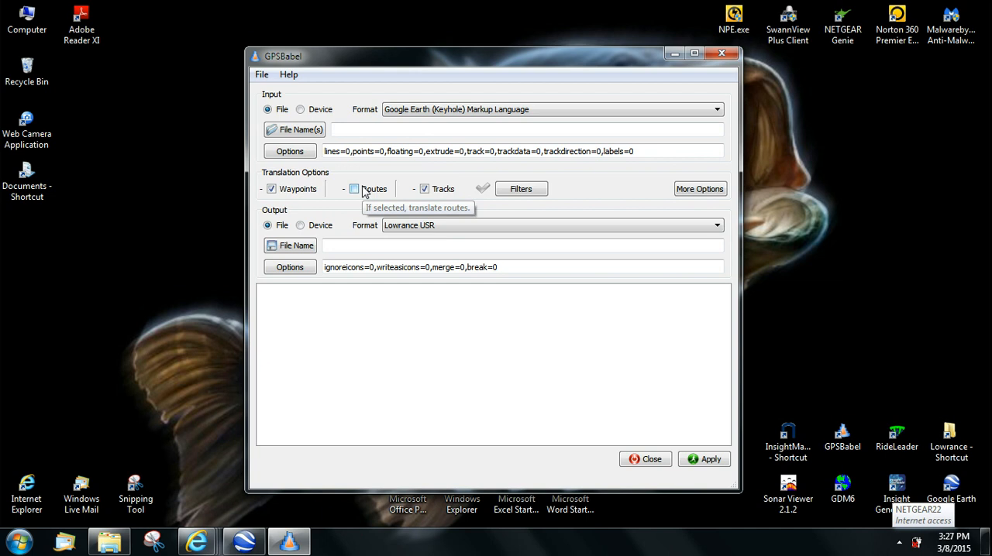
mouse_move(424, 188)
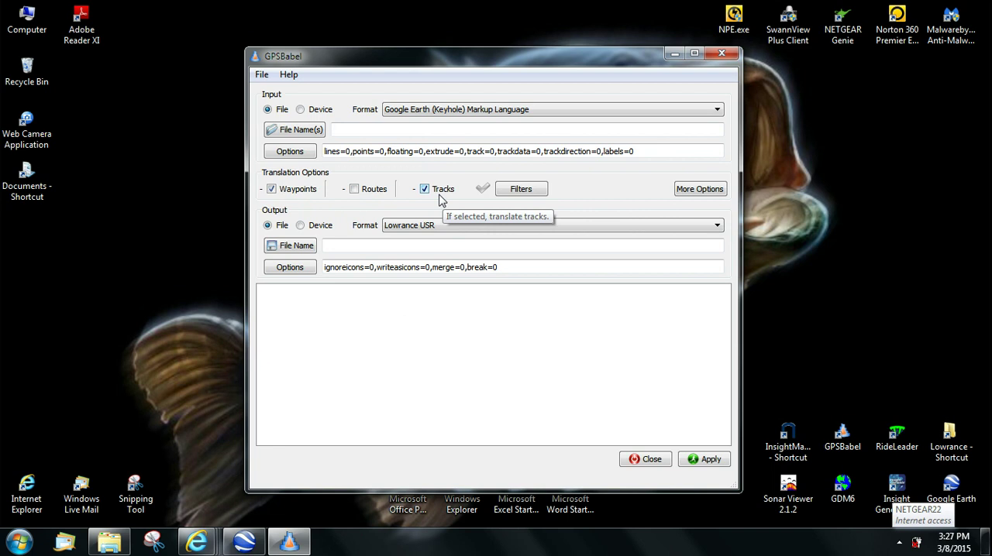
mouse_move(441, 200)
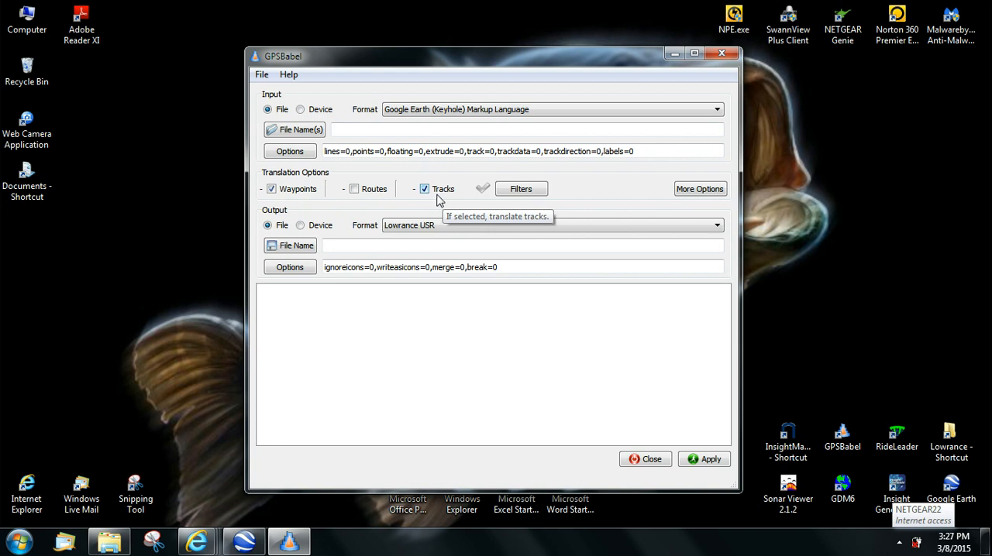
mouse_move(434, 200)
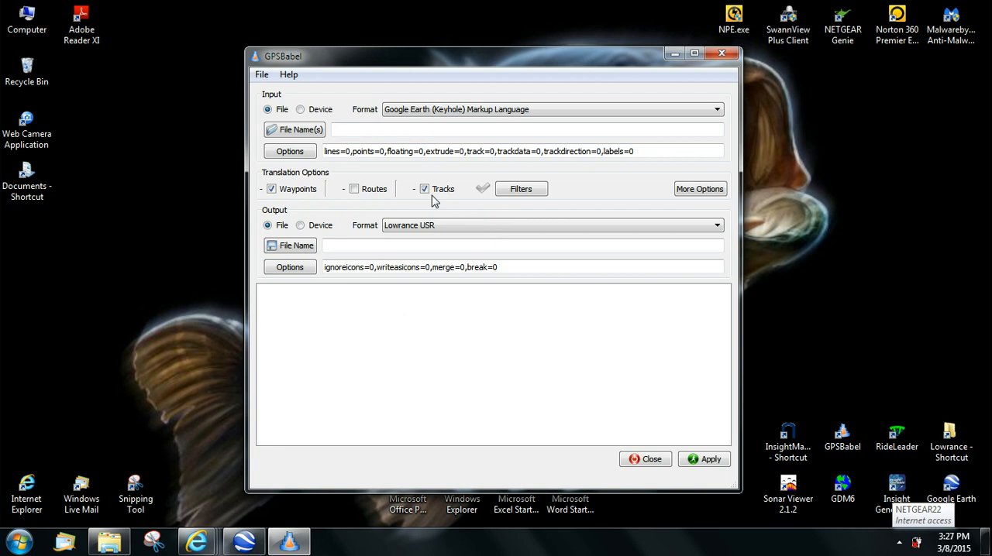
mouse_move(293, 226)
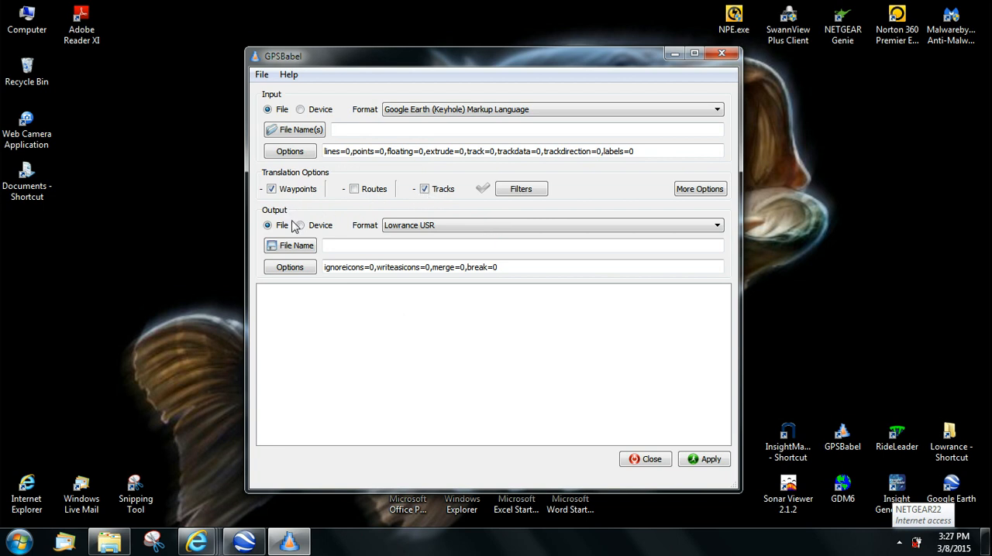
mouse_move(314, 218)
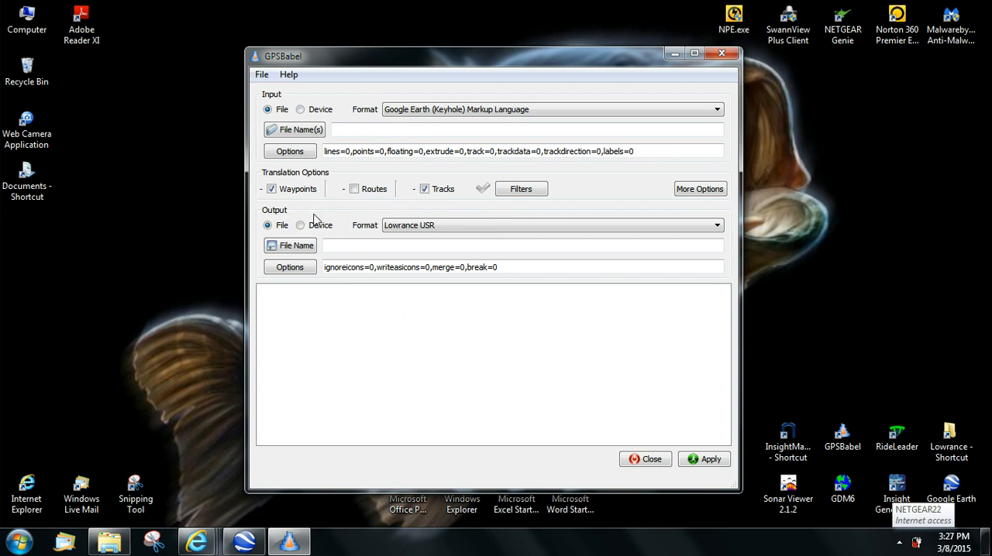
left_click(714, 225)
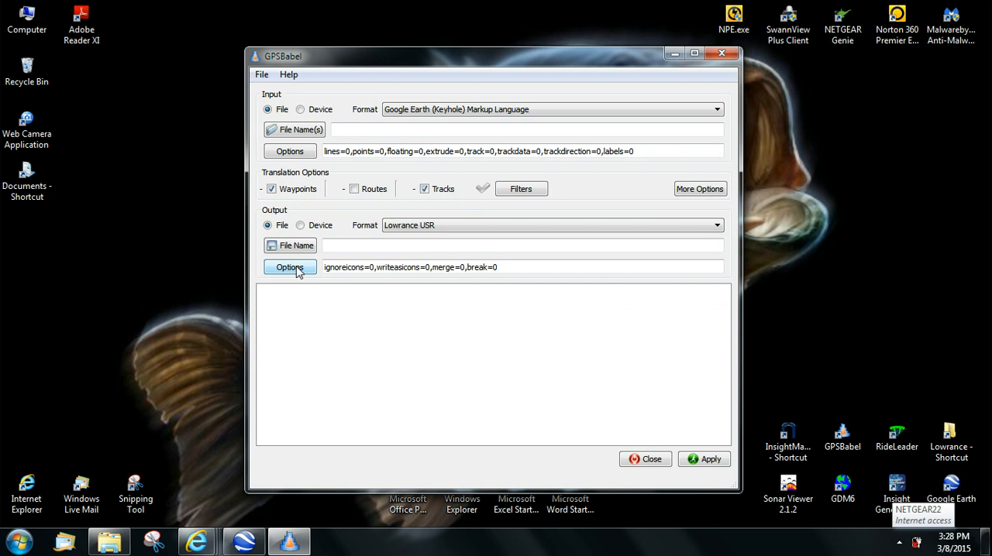
Turn on the '(USR output) Write version' option with value 2
left_click(290, 268)
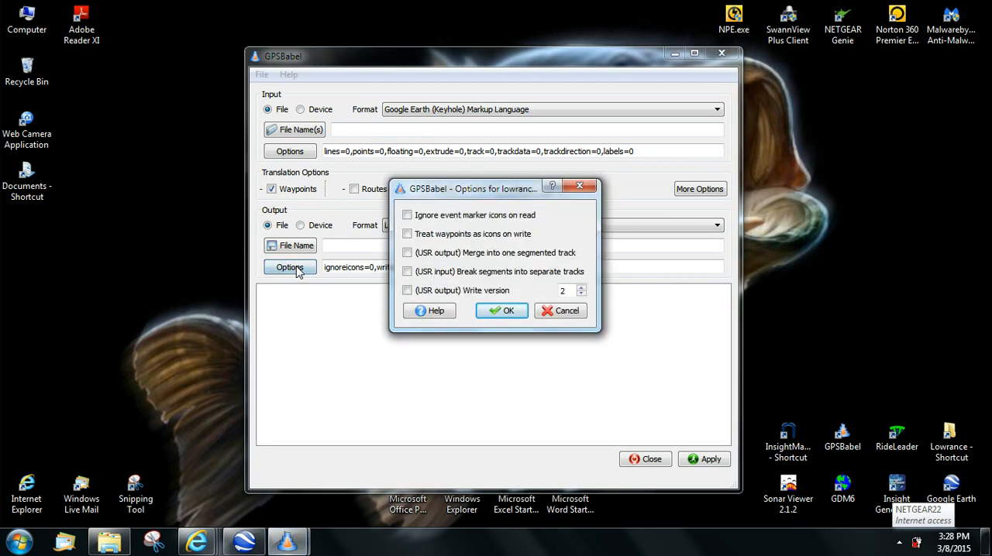
mouse_move(442, 295)
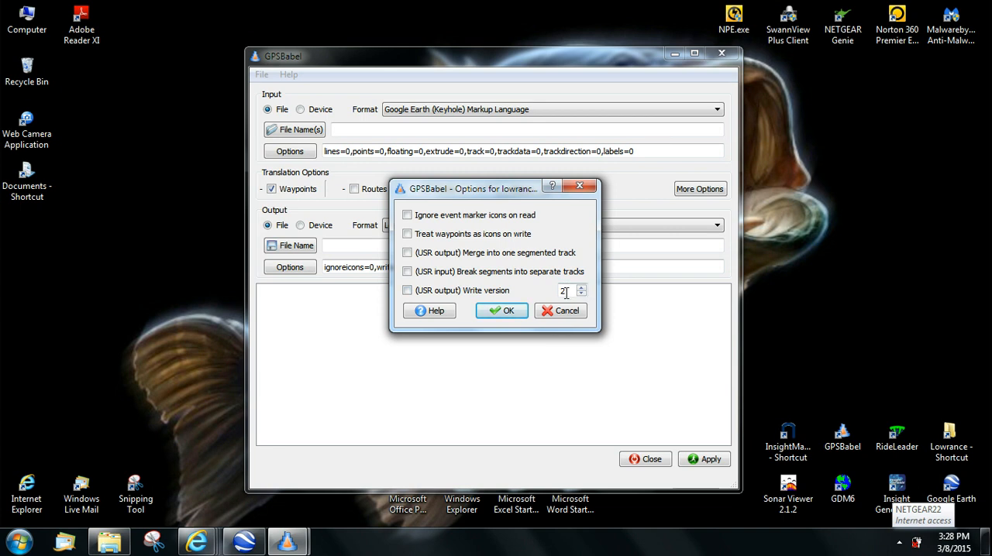
left_click(408, 290)
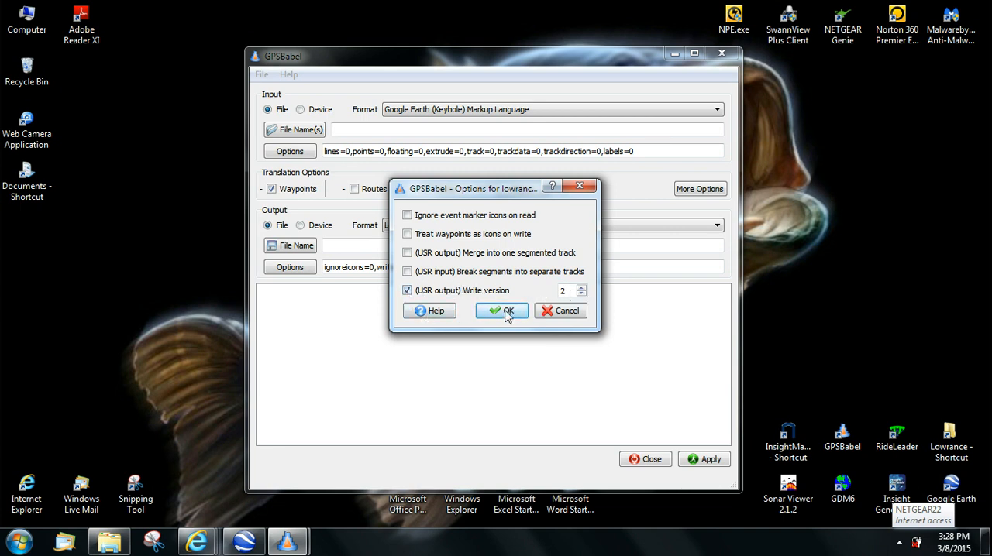
left_click(502, 311)
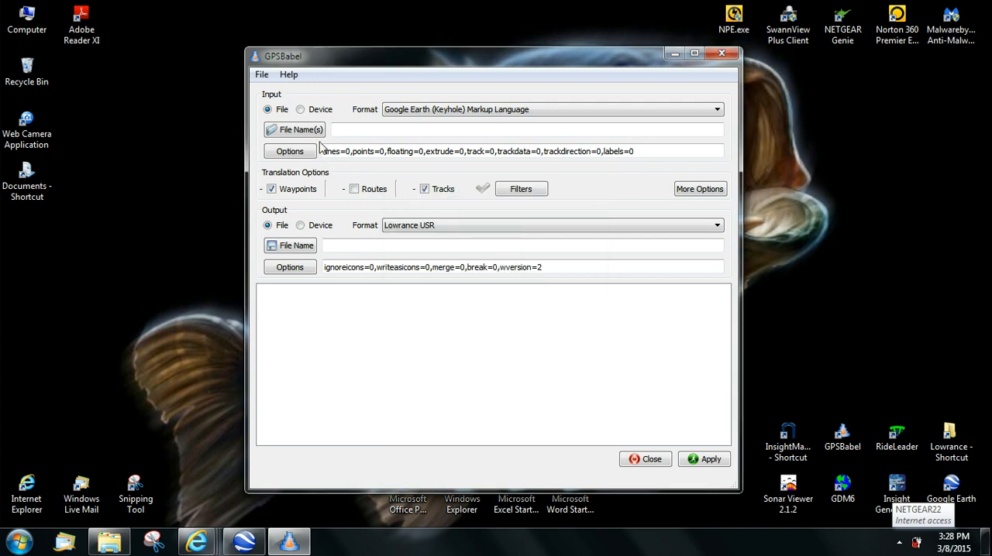
left_click(295, 129)
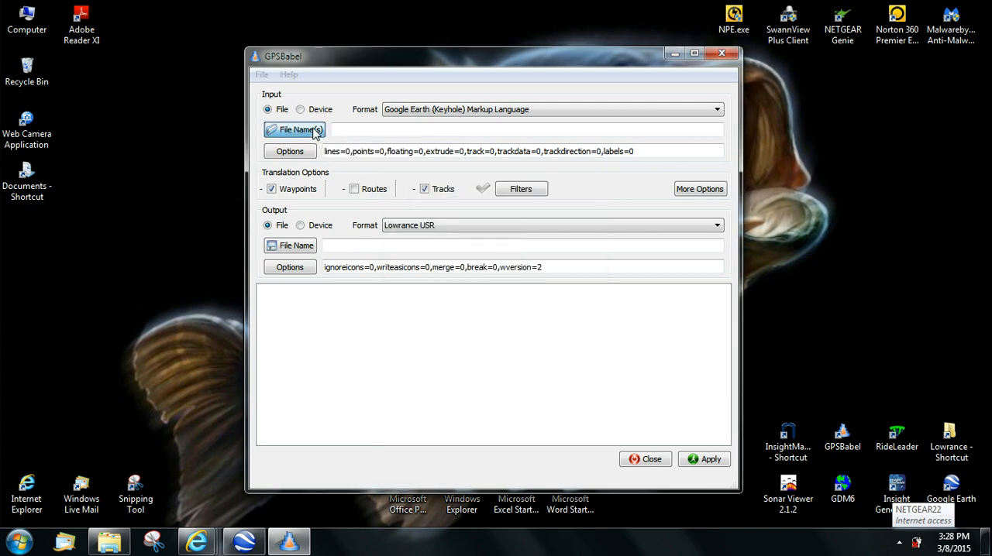
Load Lake X.kml from the Lowrance folder as the input file
left_click(295, 130)
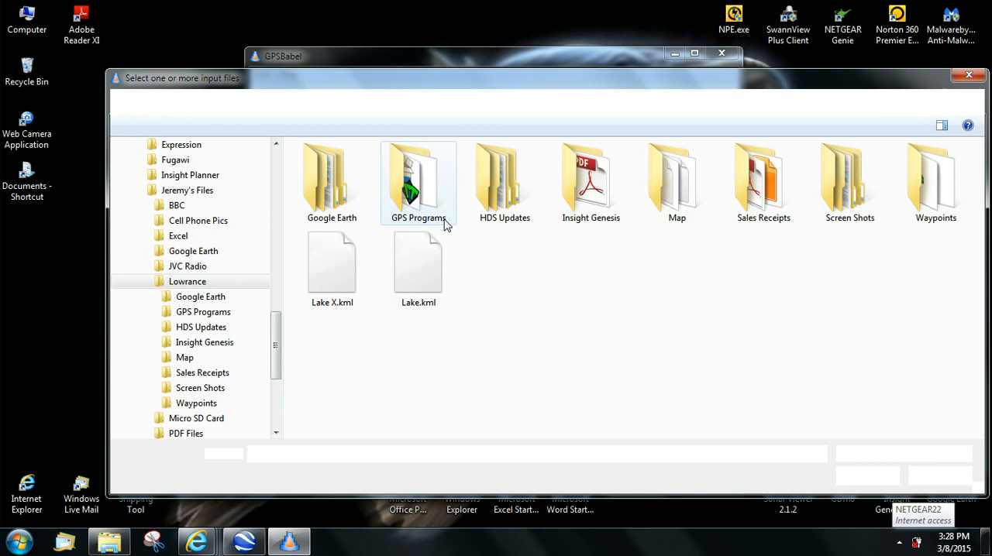
left_click(417, 264)
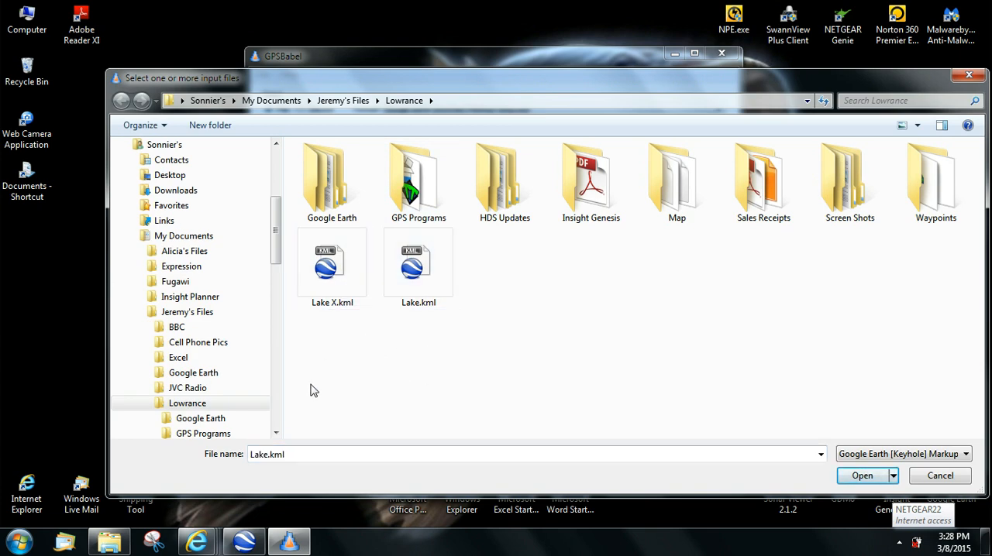
left_click(332, 263)
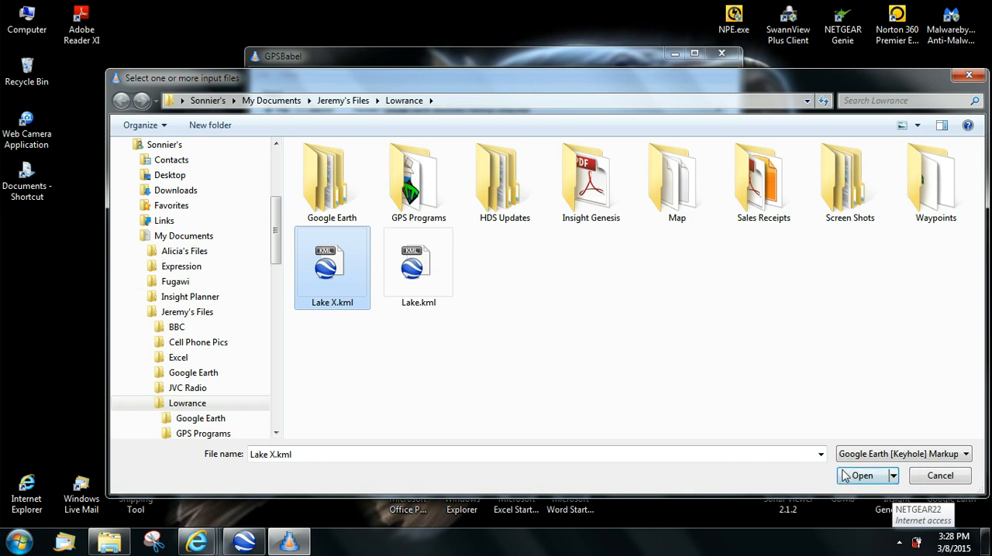
left_click(862, 476)
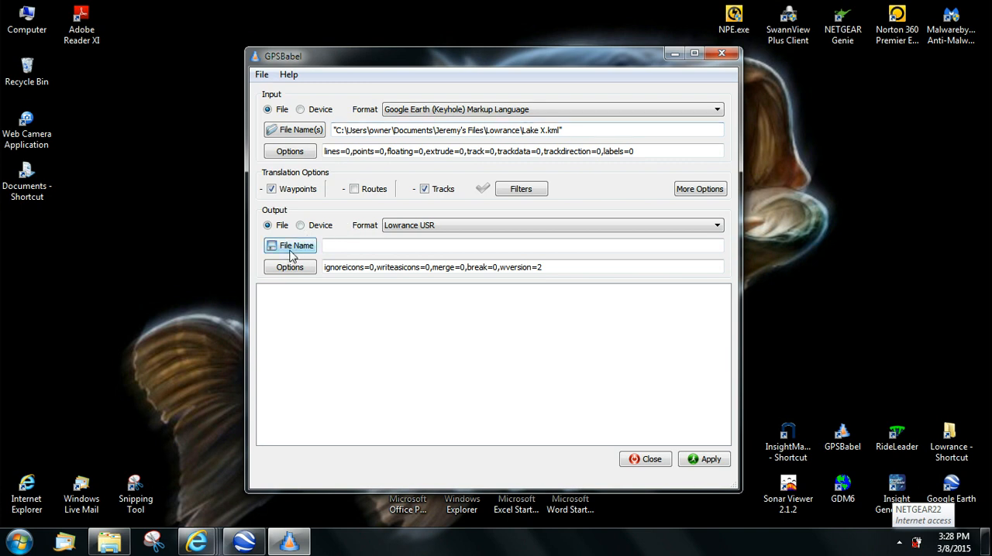
mouse_move(290, 246)
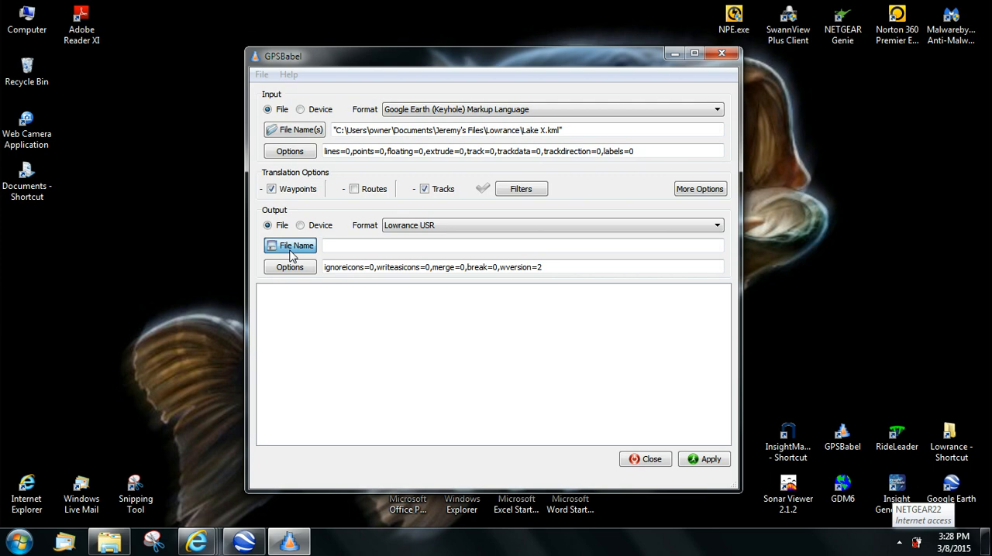
Save the output as Lake X.usr in Jeremy's Files > Lowrance > Waypoints
left_click(290, 245)
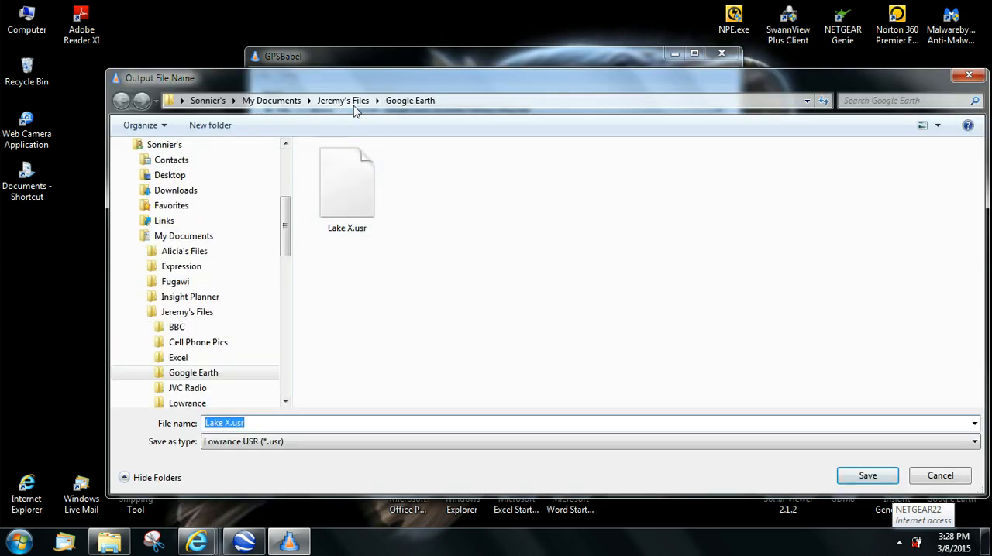
left_click(343, 100)
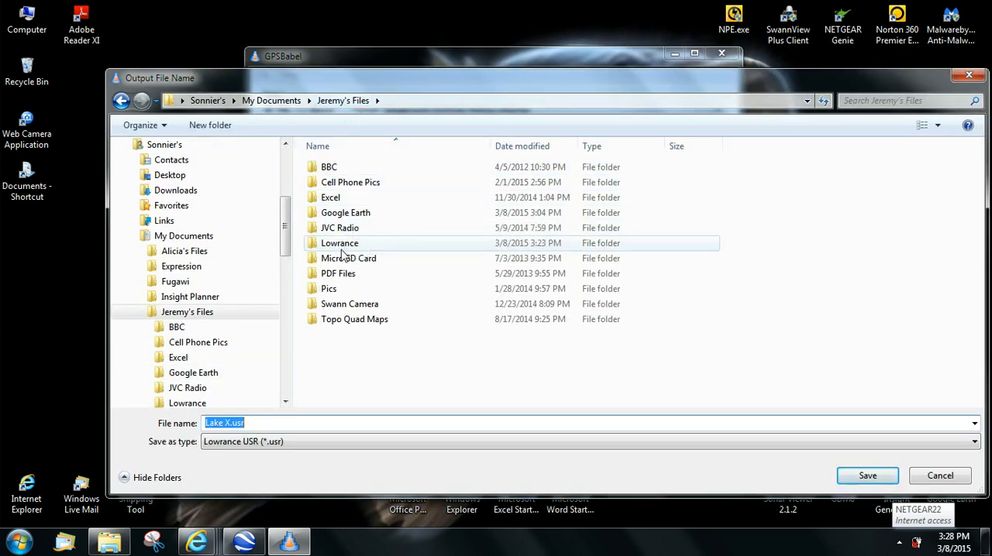
left_click(339, 243)
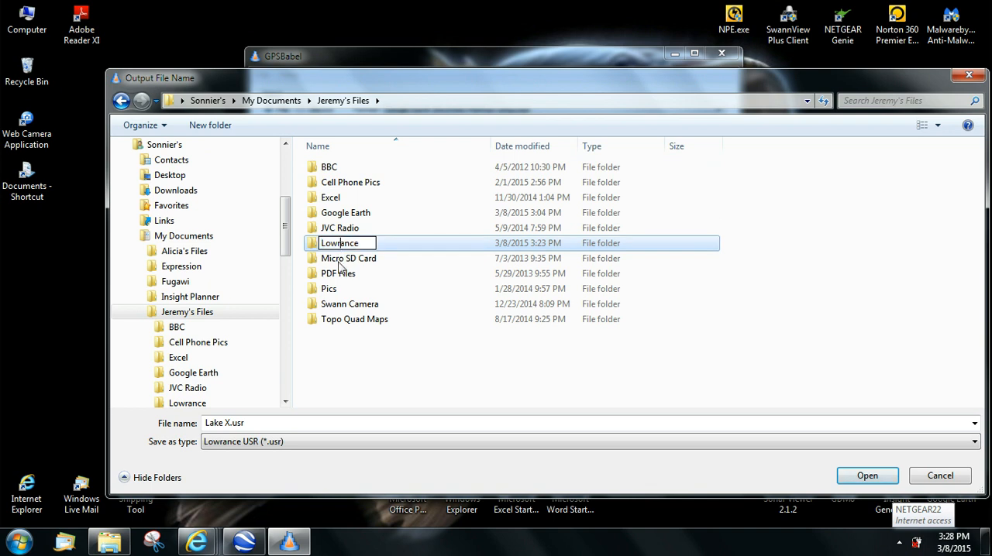
double_click(339, 242)
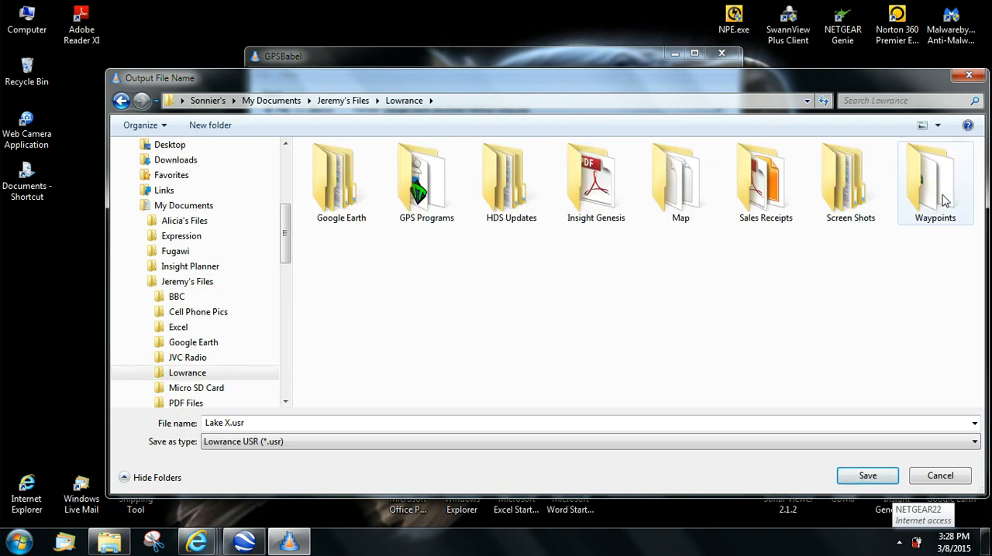
double_click(935, 179)
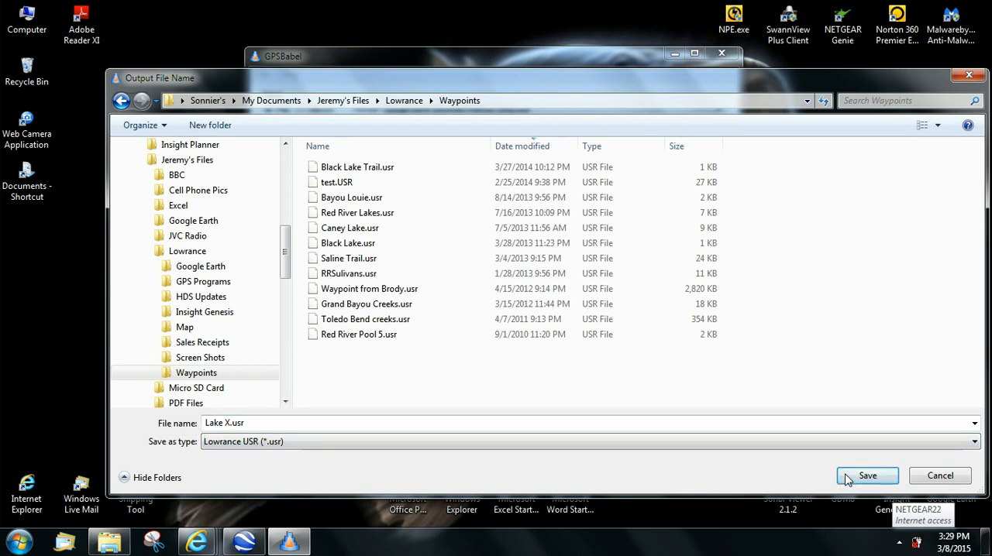
left_click(867, 475)
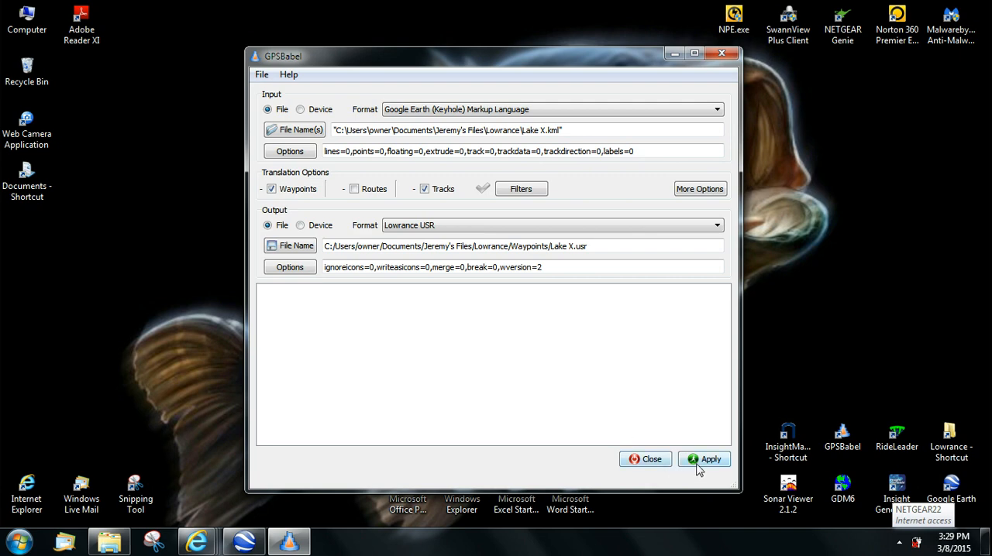
Run the Lake X.kml to Lowrance USR translation and confirm it reports success
left_click(703, 459)
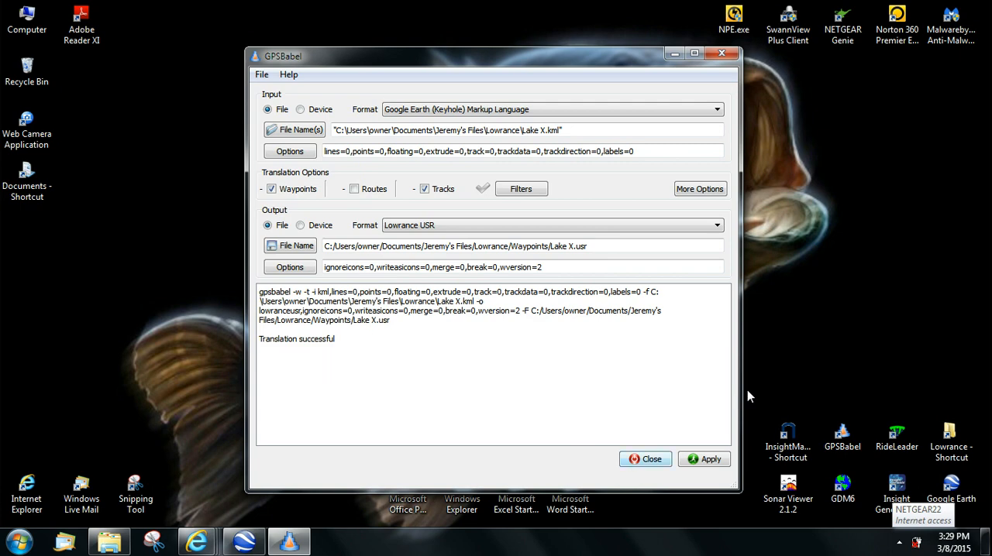
mouse_move(674, 52)
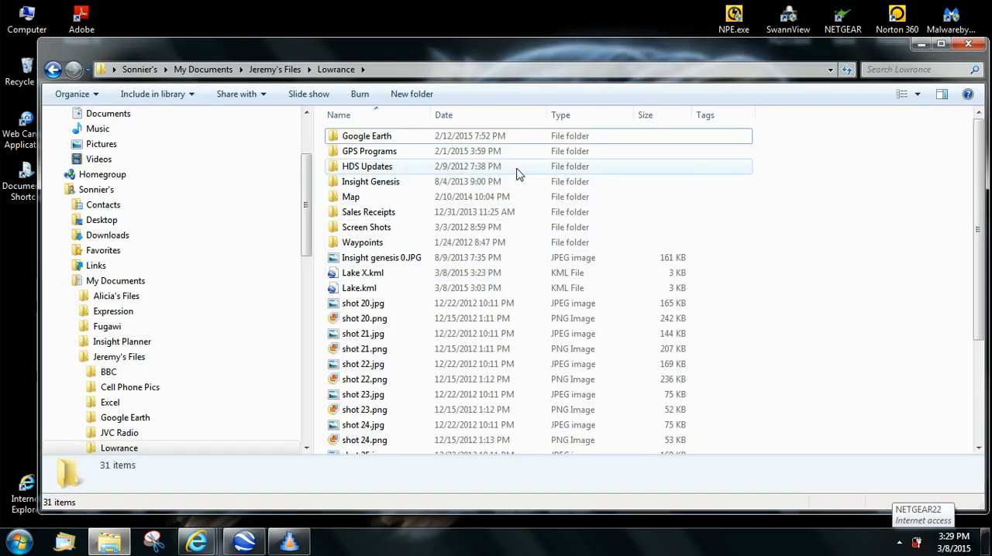
mouse_move(366, 136)
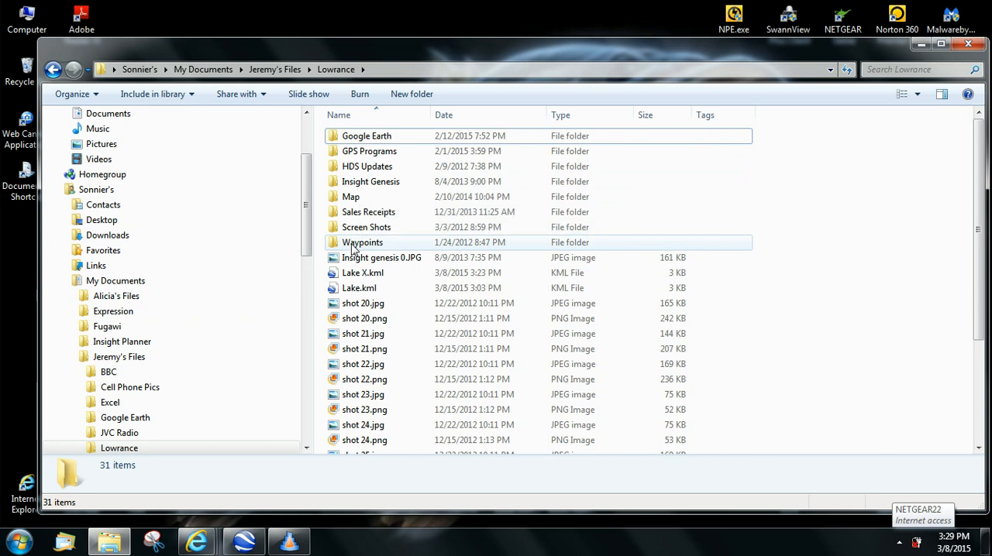
Open the Lowrance Waypoints folder to find the new 1 KB Lake X.usr file
double_click(362, 242)
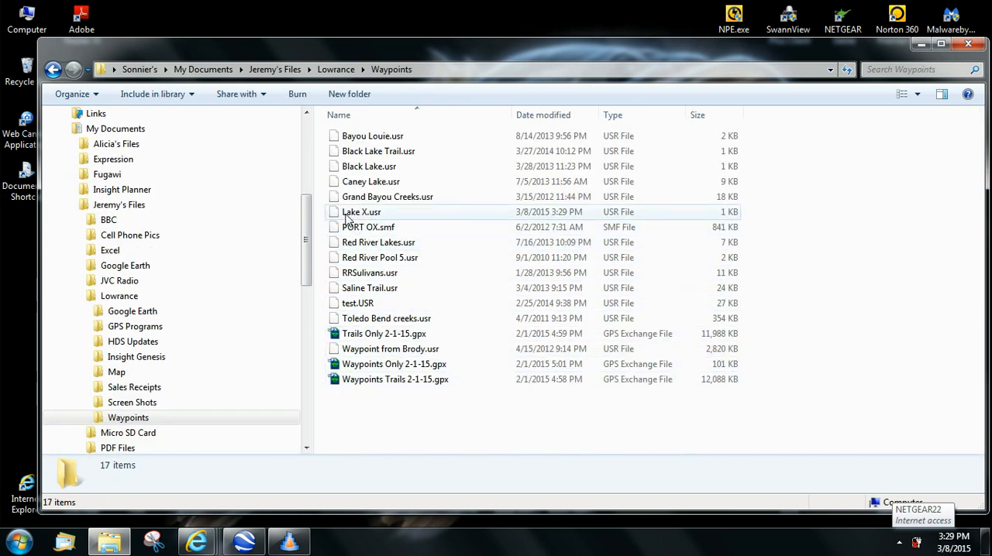
mouse_move(362, 217)
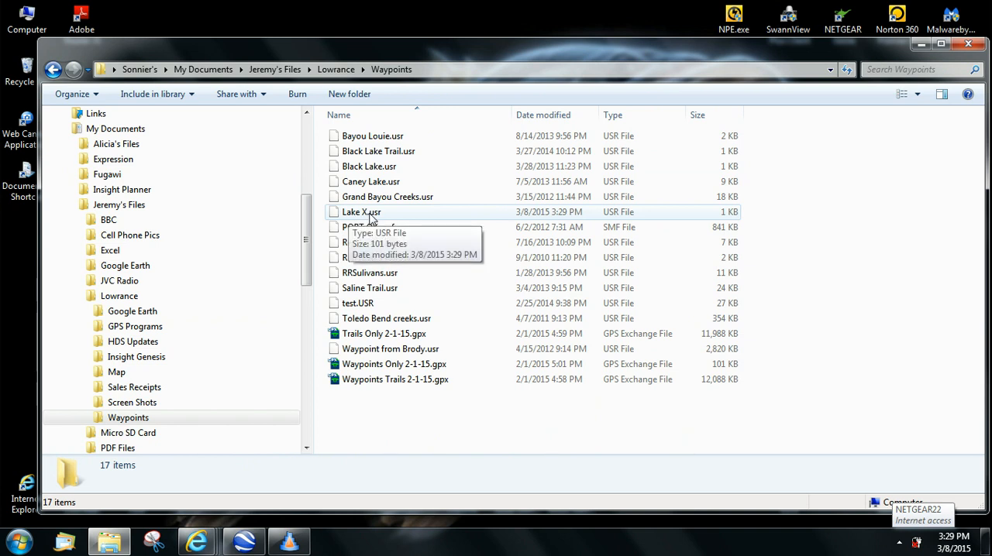
mouse_move(391, 220)
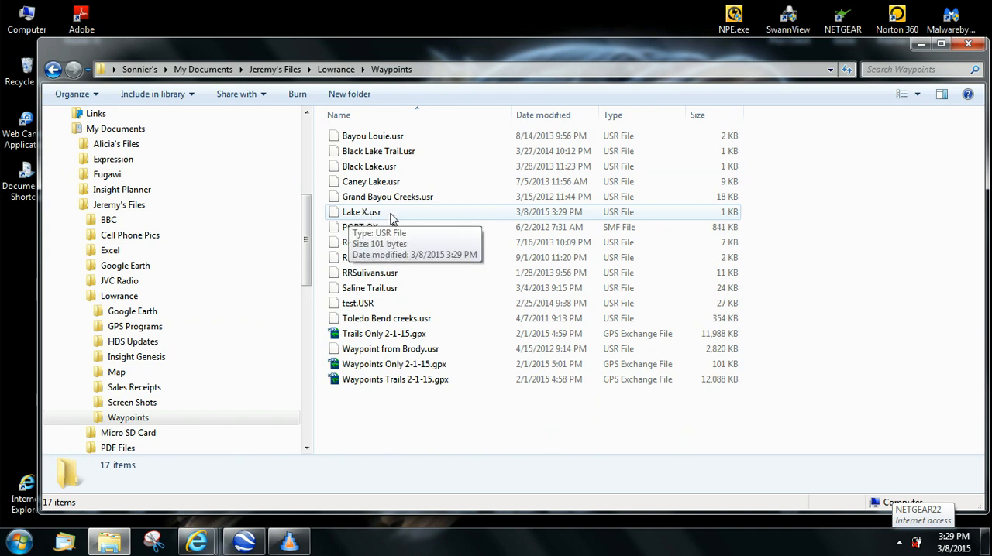